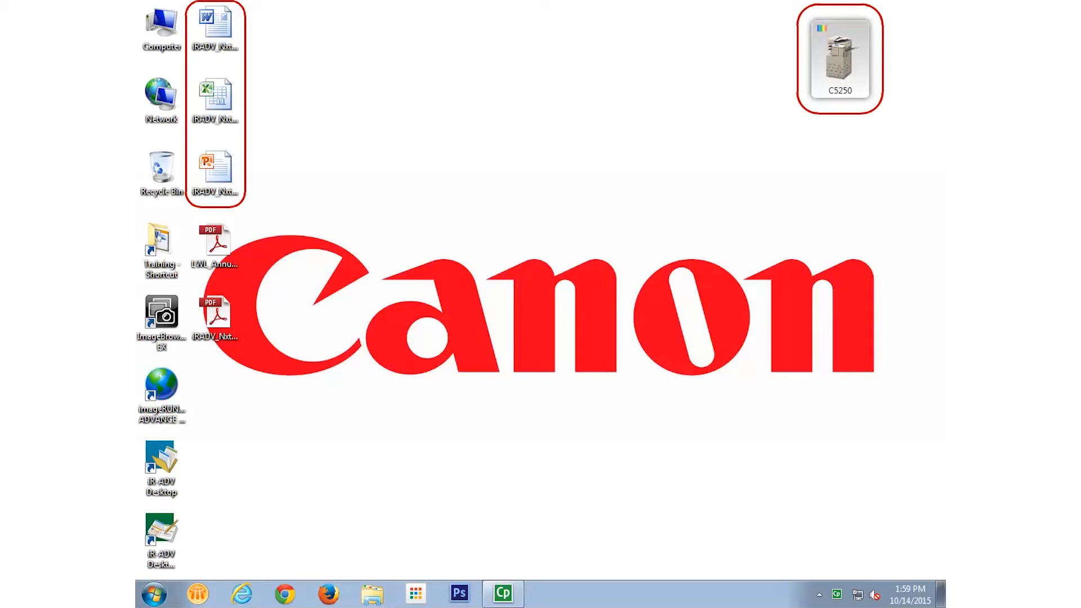
mouse_move(204, 65)
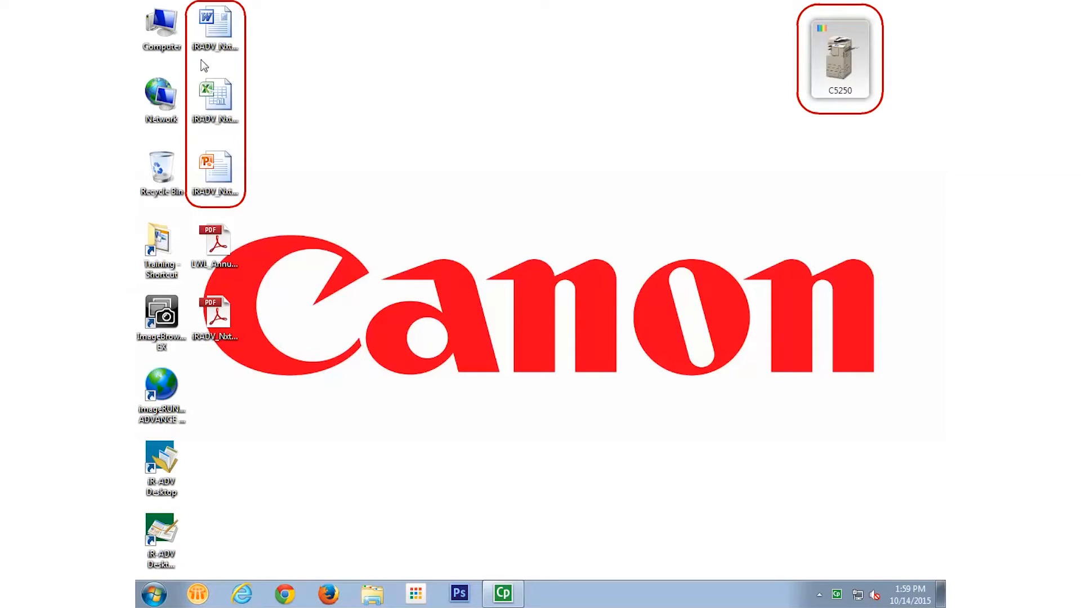
Step: Drop the Contract, Presentation and Spreadsheet files onto the C5250 printer and choose Print Settings
left_click(215, 100)
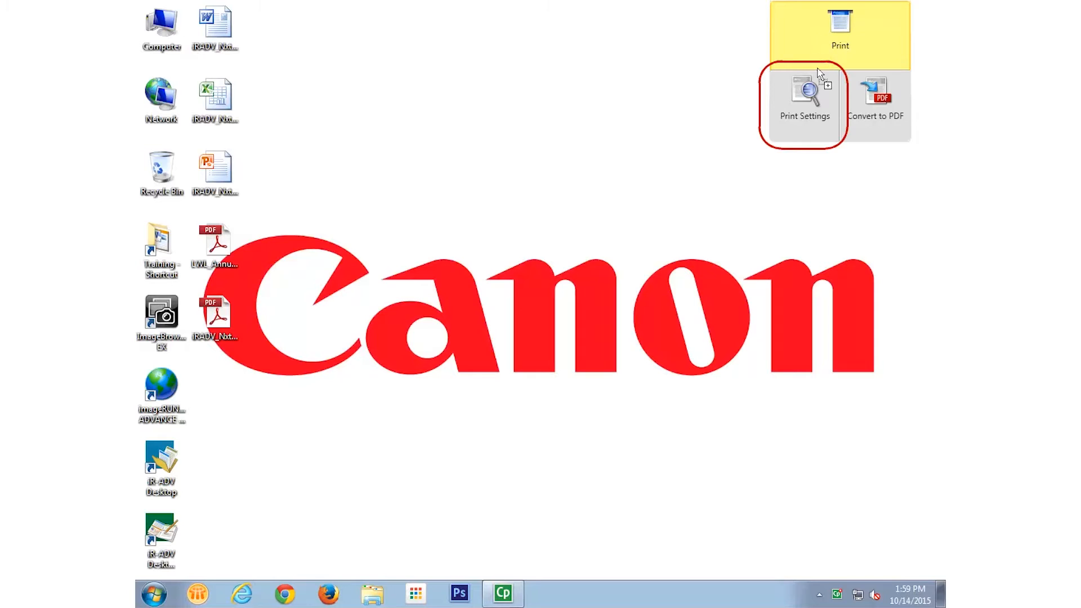
left_click(803, 103)
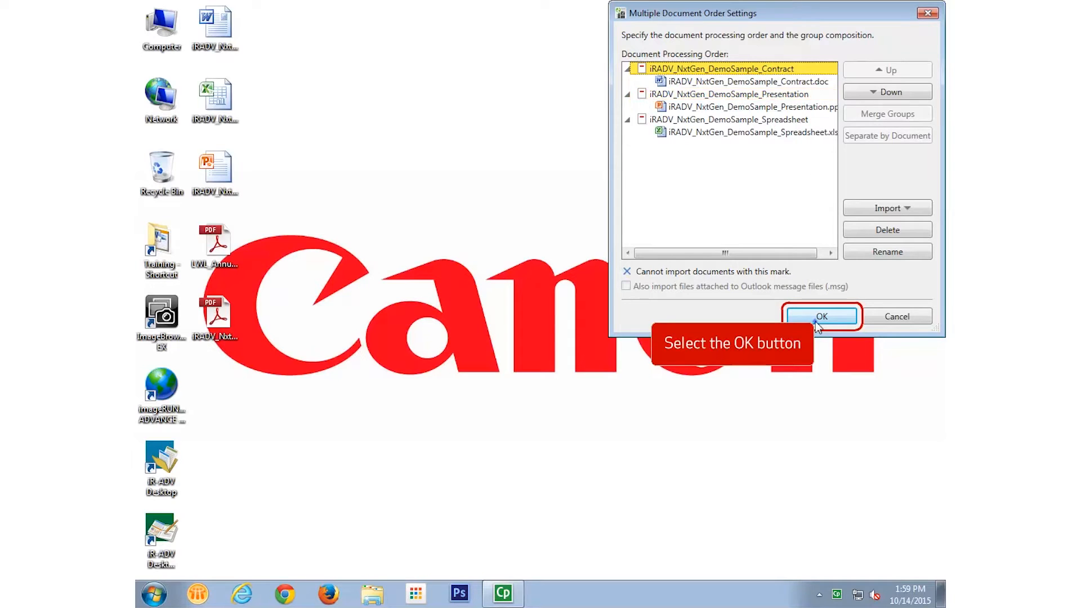
Step: Confirm the document order, then rename the three chapters Word, PowerPoint and Excel in the Page Tree
left_click(821, 316)
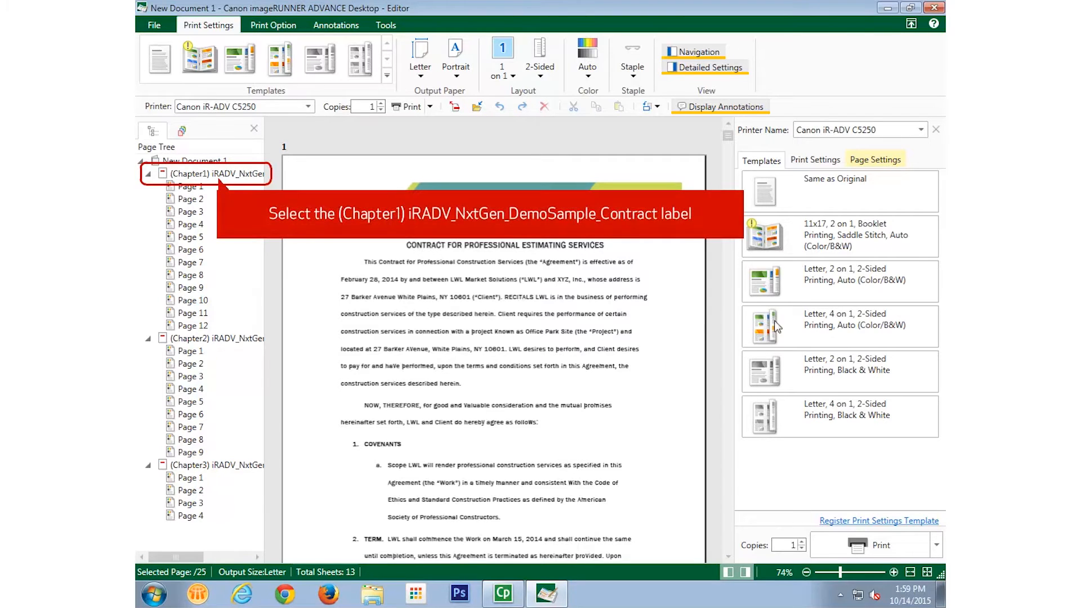
left_click(214, 174)
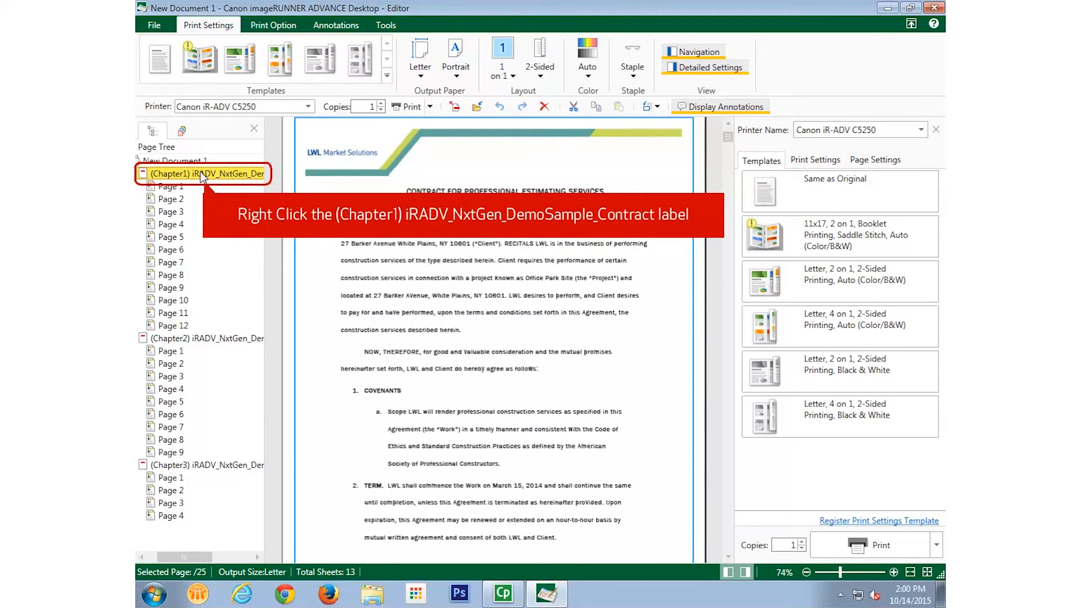
right_click(202, 173)
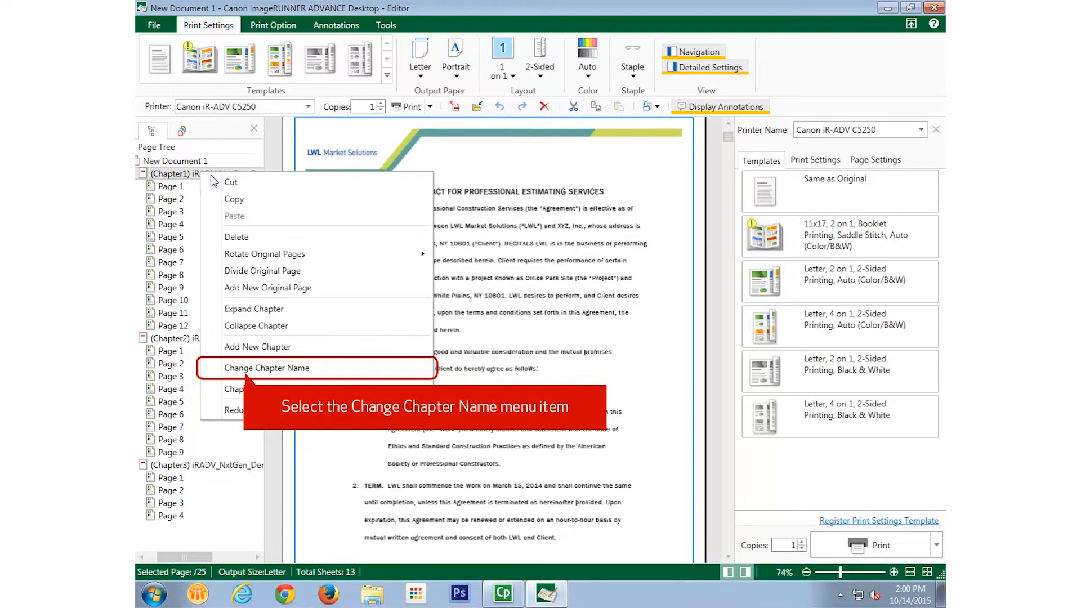
left_click(267, 367)
type("Word")
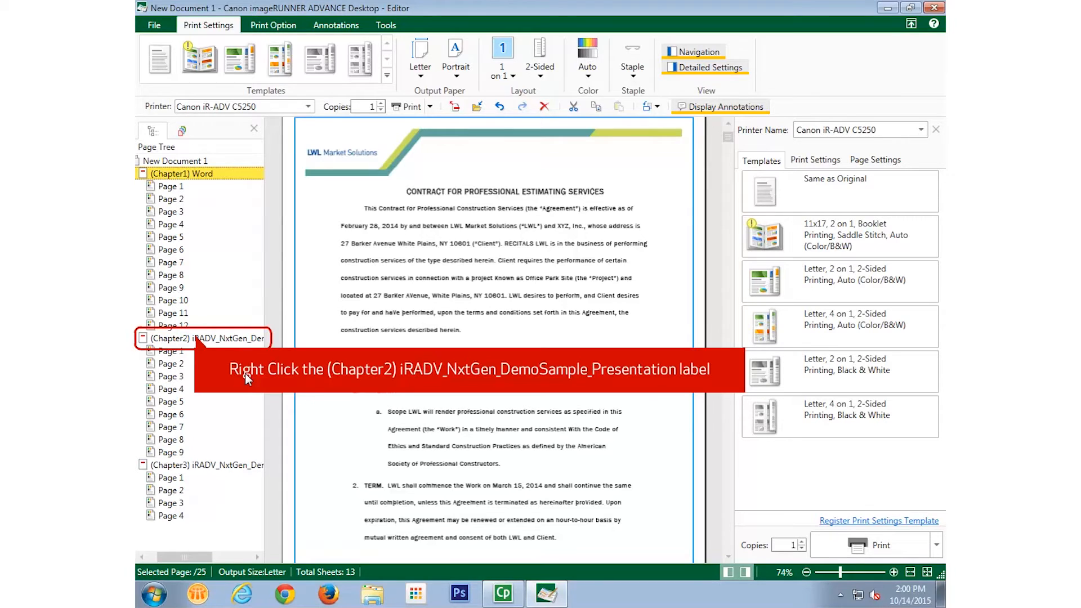
right_click(207, 338)
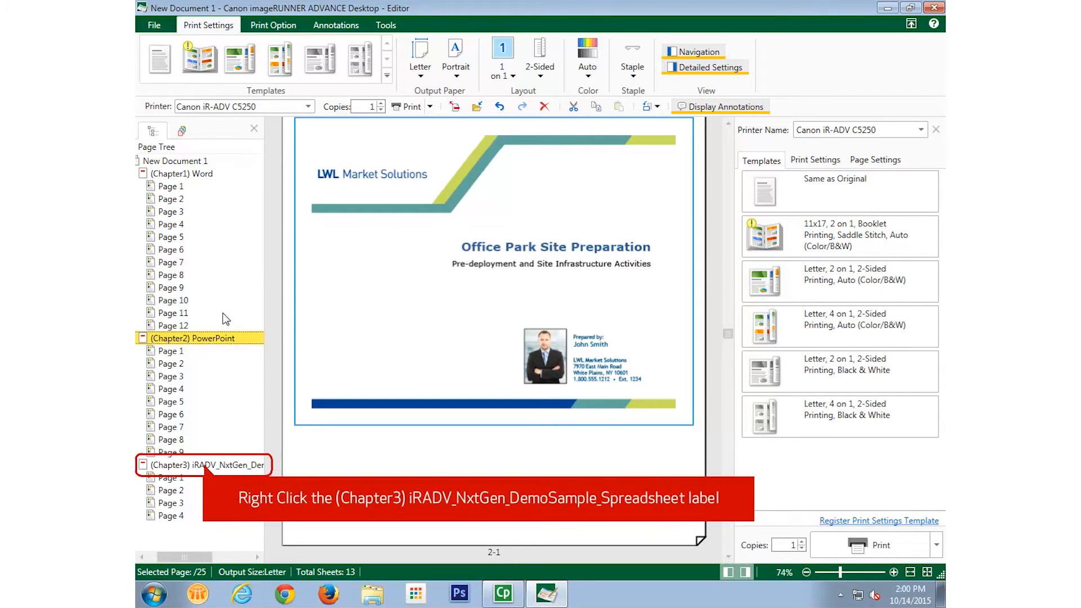
right_click(201, 465)
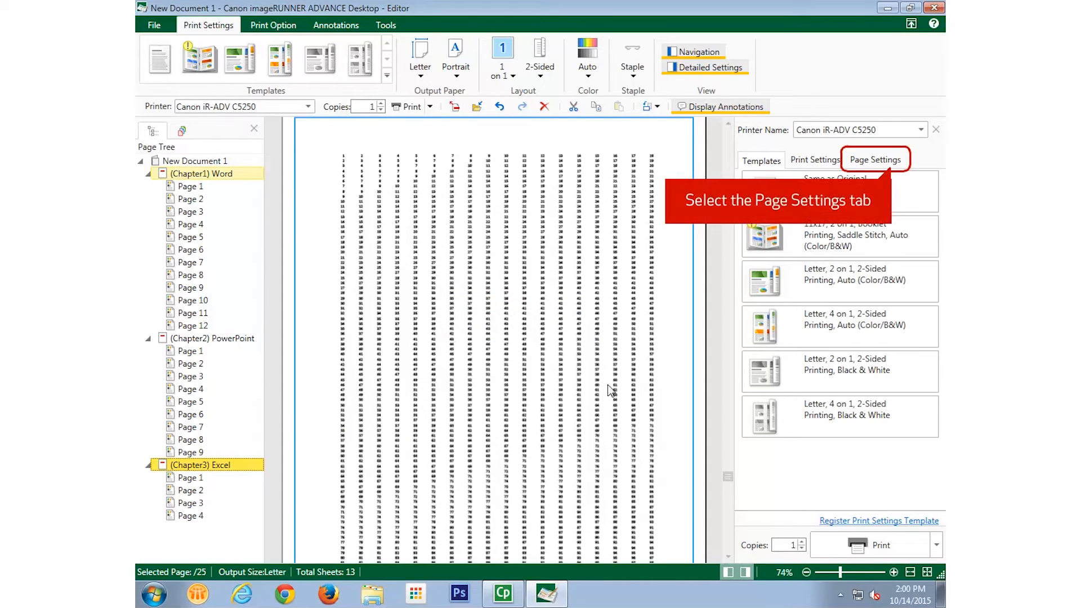
Step: Enable headers/footers on printed pages with Date as header and Page Number as footer
left_click(875, 161)
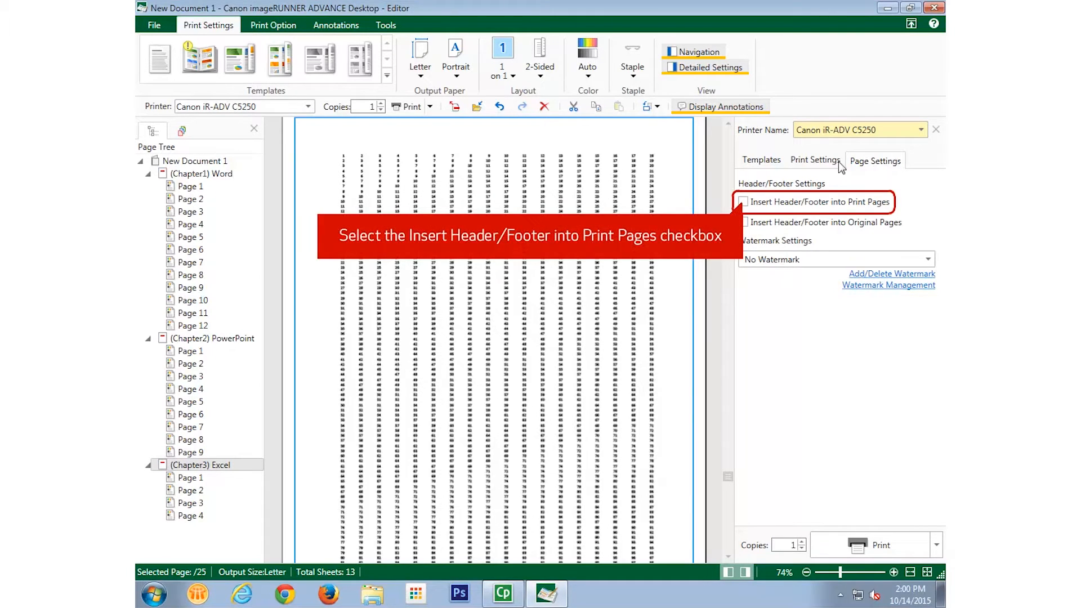
left_click(744, 202)
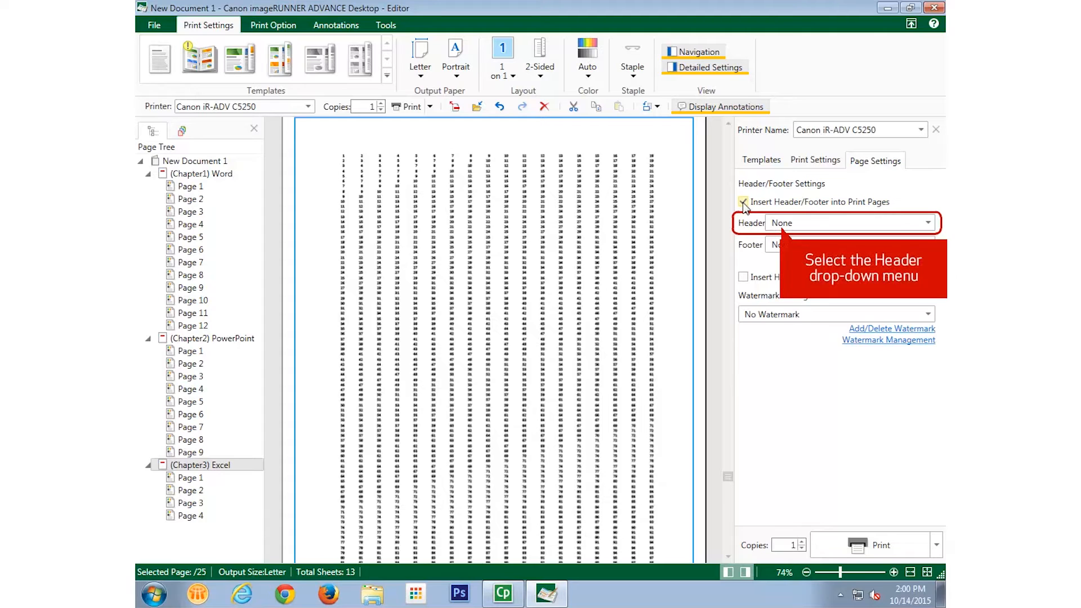
left_click(744, 202)
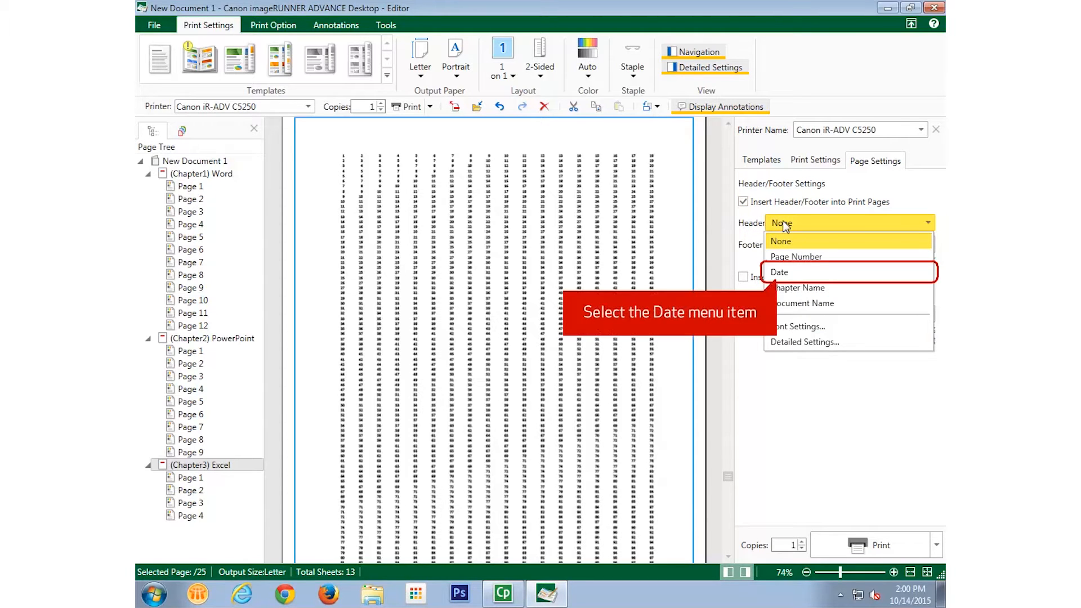
left_click(779, 271)
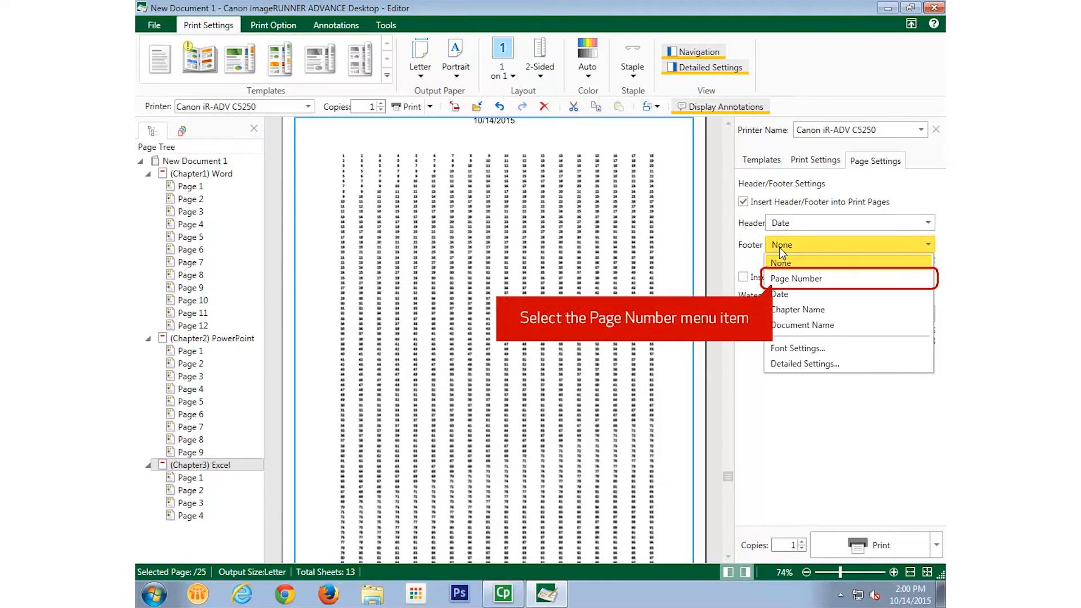
left_click(797, 278)
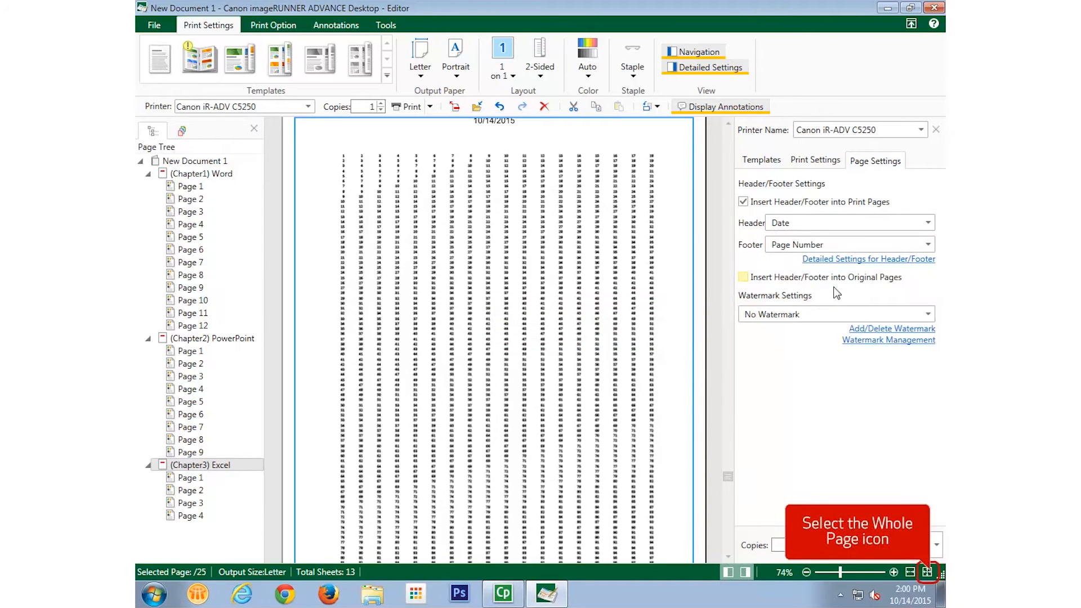
Step: View the whole page and zoom out to see the date and page numbers across several pages
left_click(929, 574)
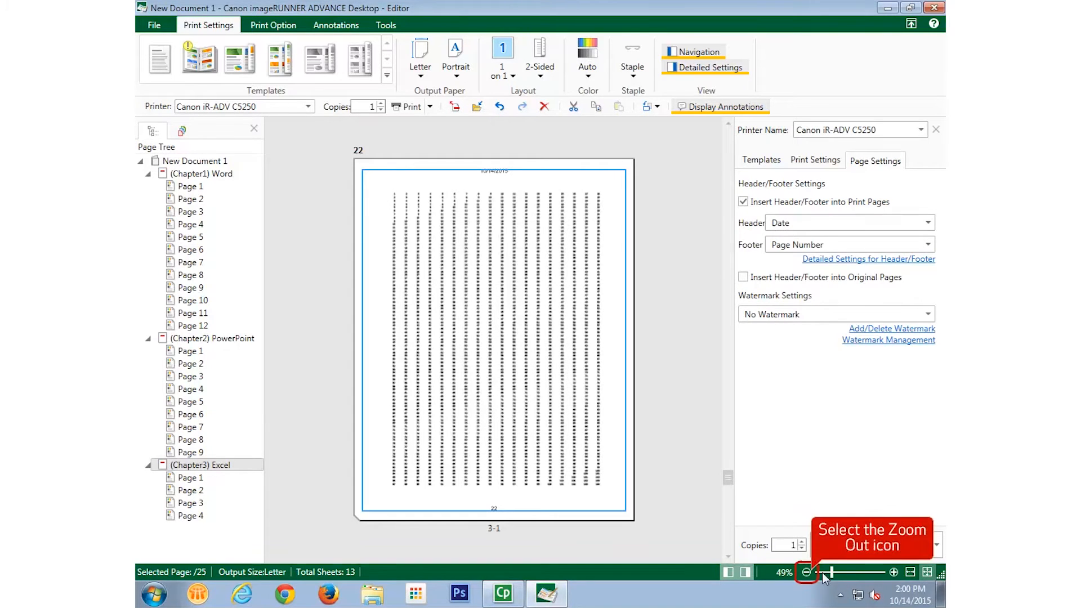
left_click(805, 573)
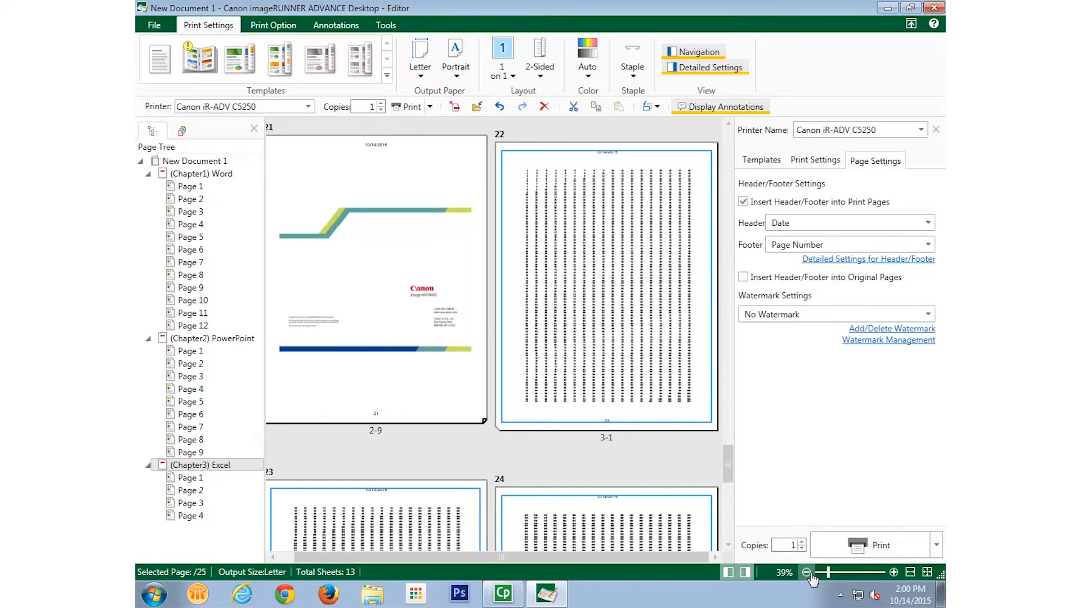
mouse_move(868, 259)
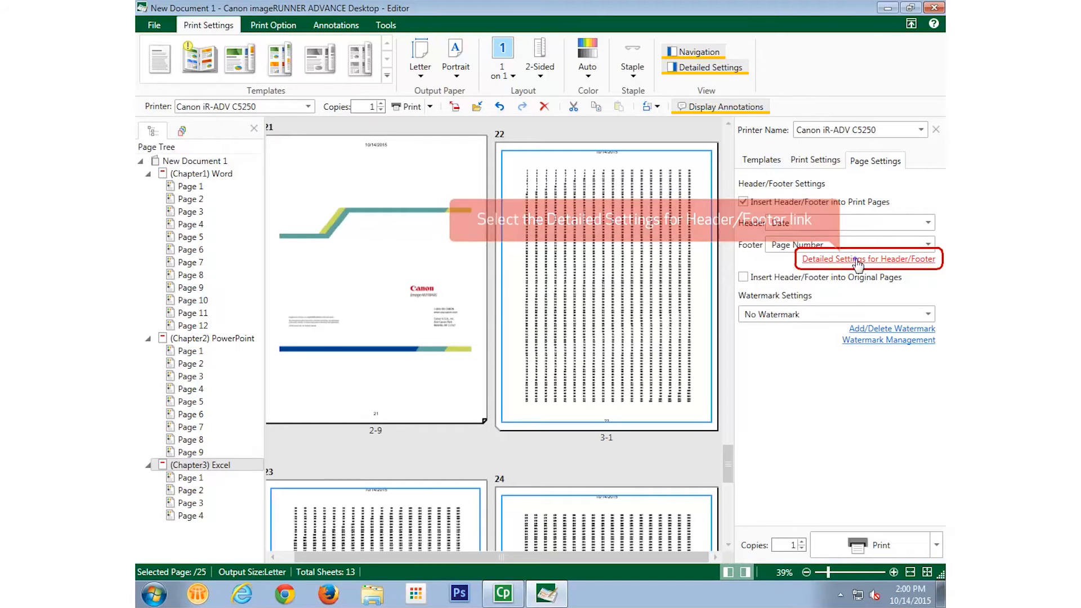
Step: In detailed header settings, insert the Document Name into the left header
left_click(867, 259)
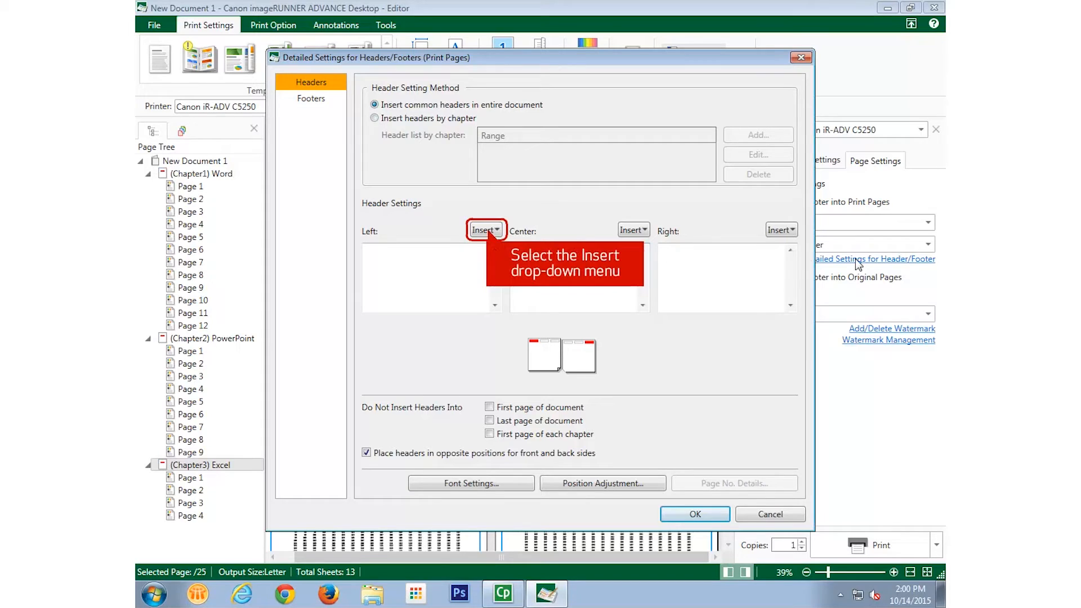
left_click(484, 230)
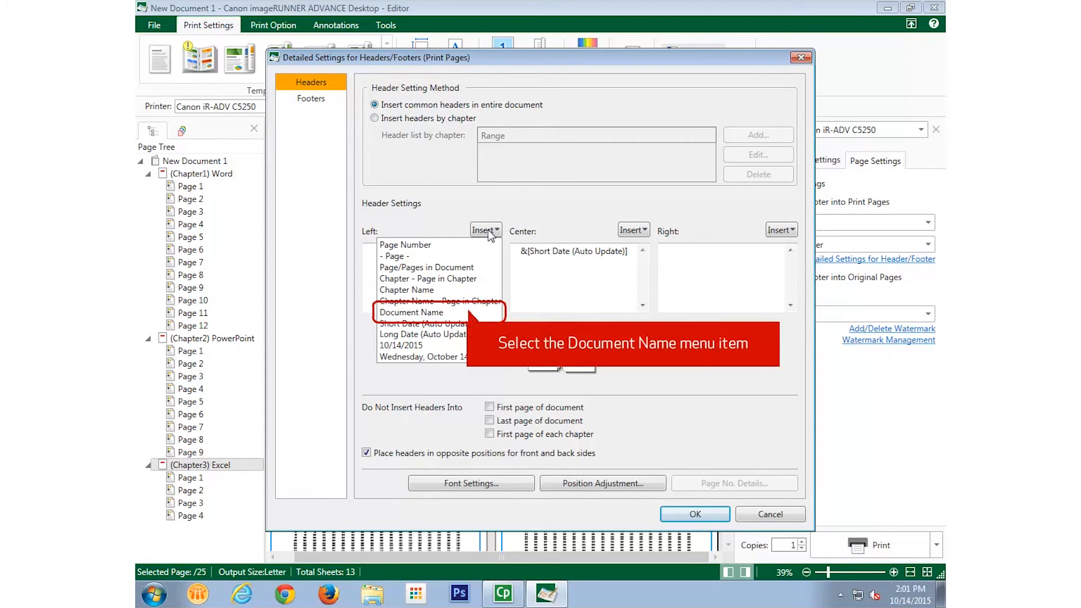
left_click(413, 312)
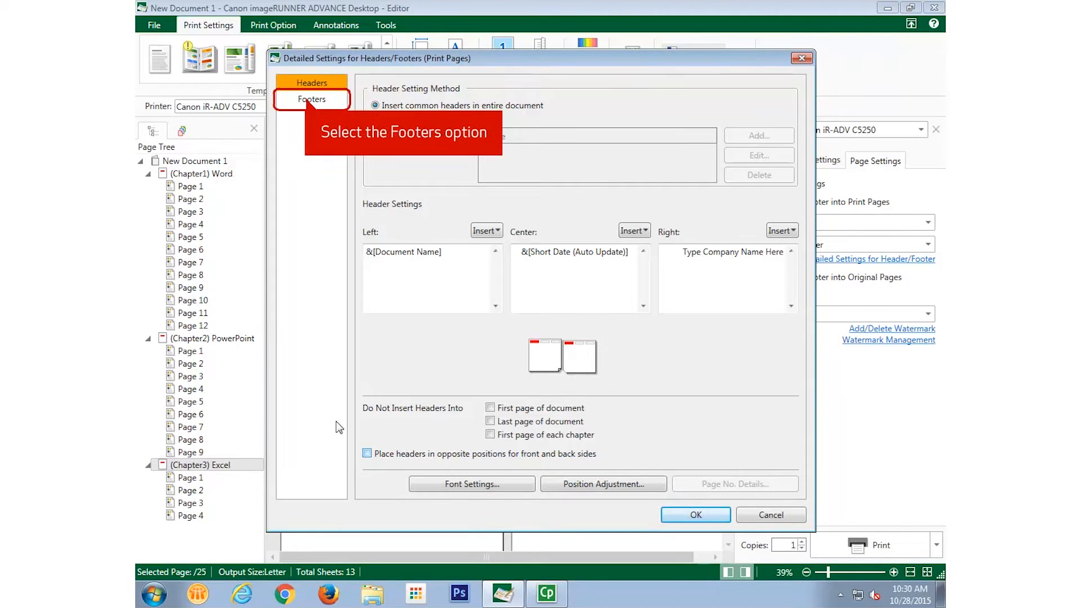
Step: Set the footer font to Tahoma, size 16, red, bold italic
left_click(312, 99)
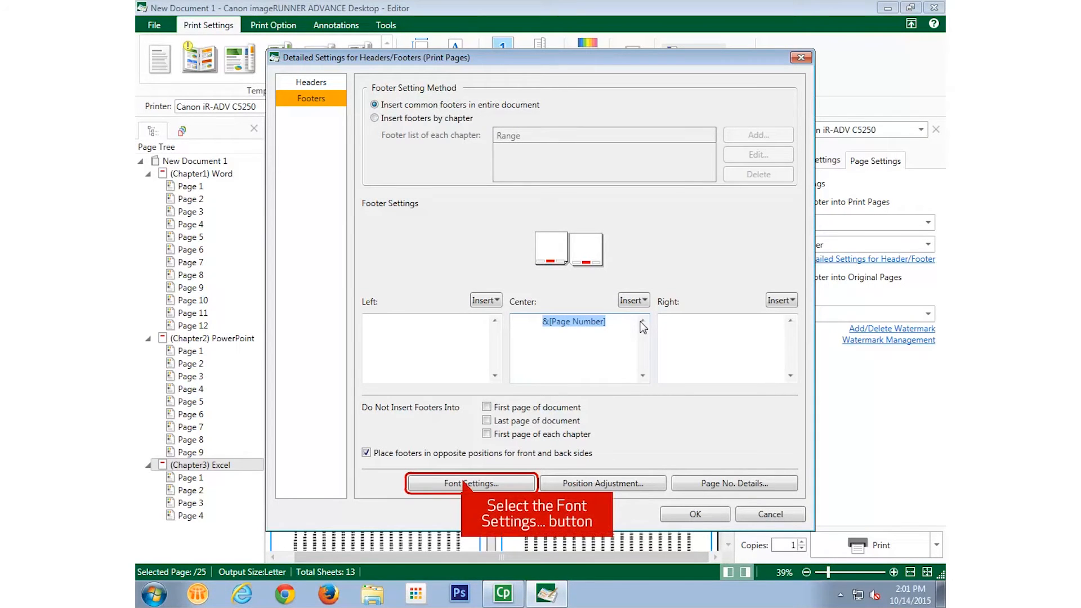
left_click(471, 483)
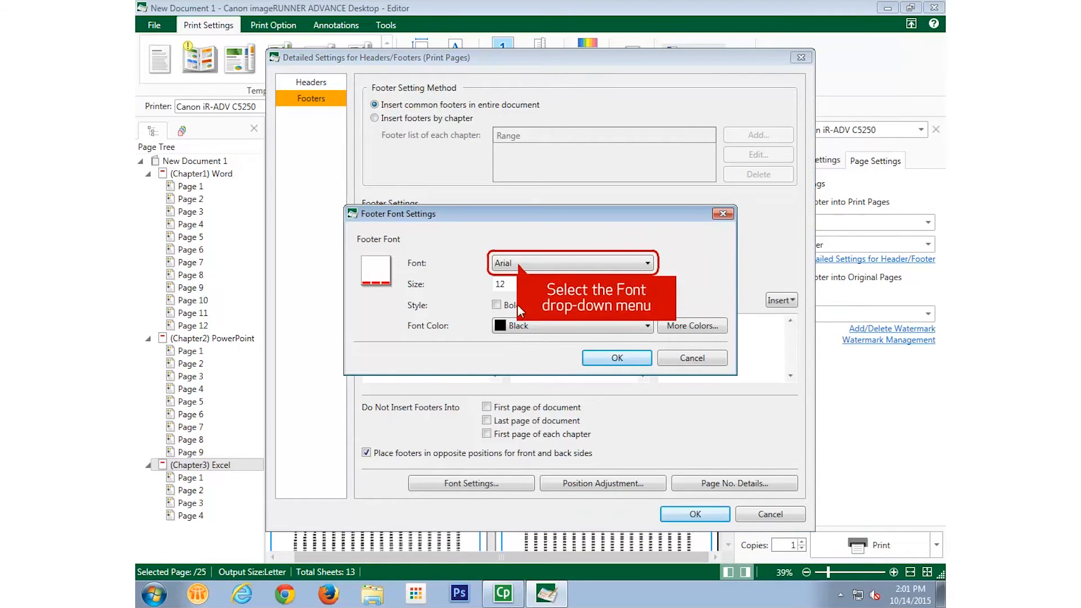
left_click(644, 263)
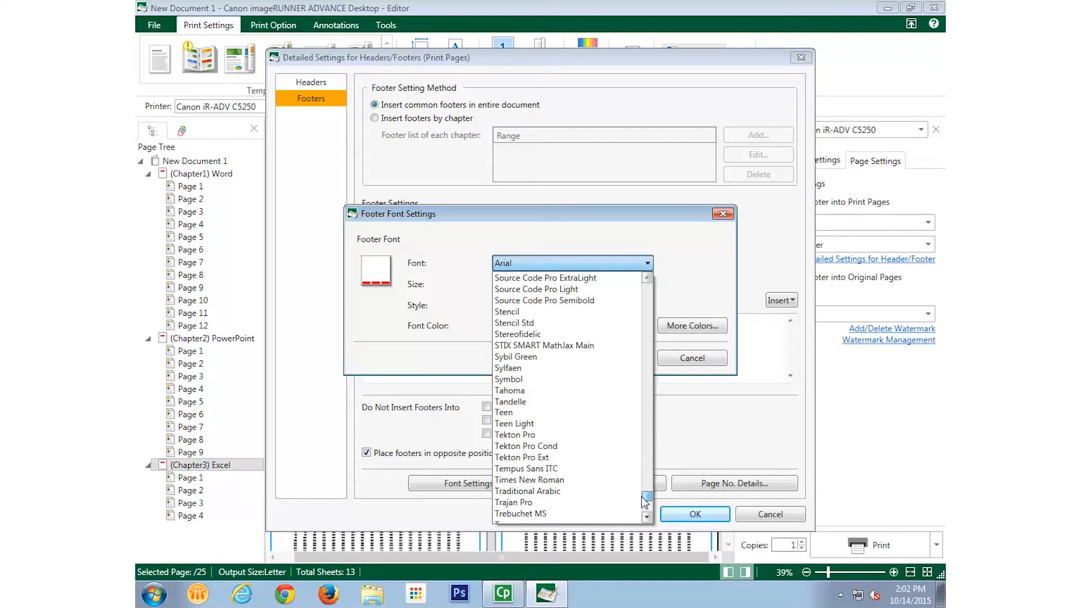
left_click(509, 391)
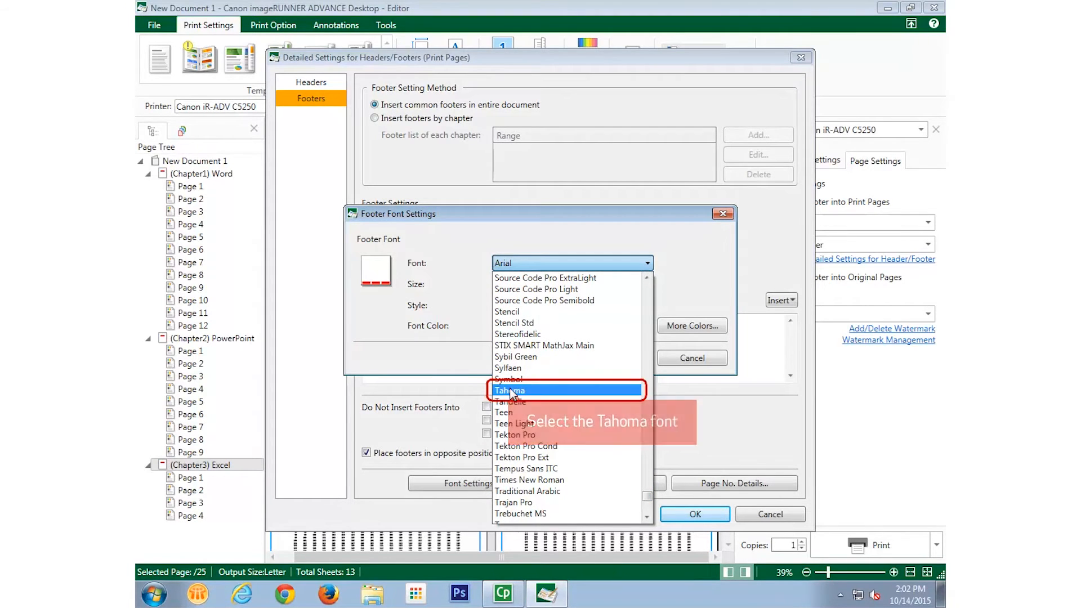
left_click(509, 390)
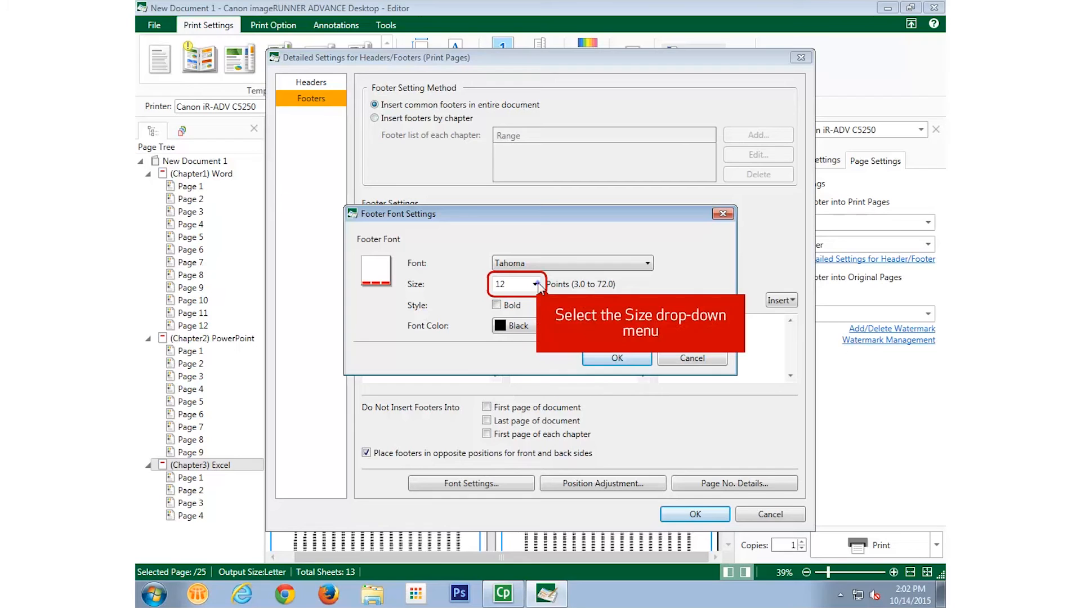
left_click(536, 284)
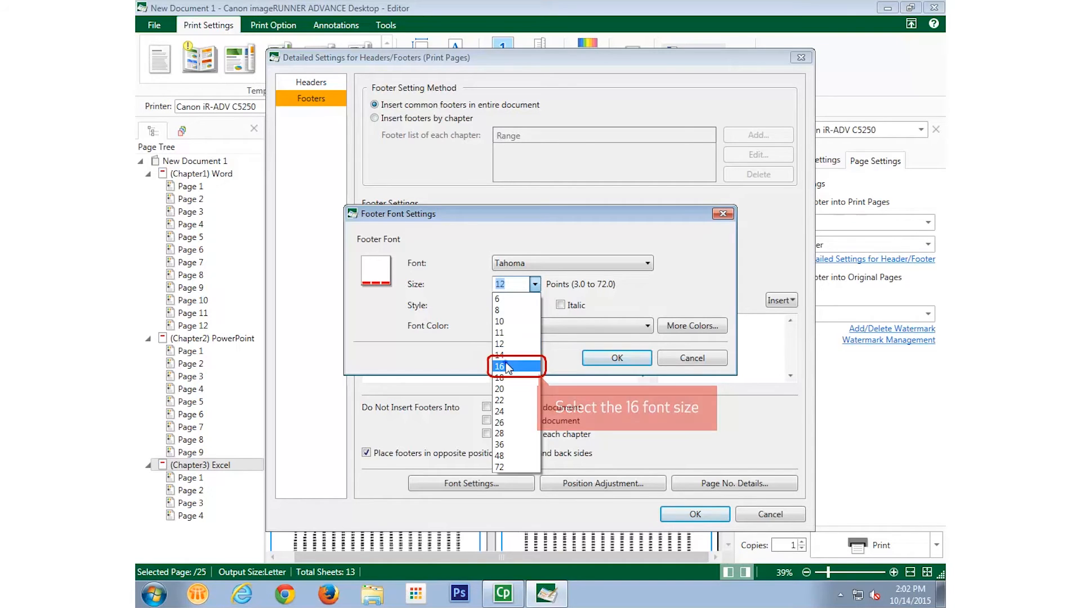
left_click(499, 365)
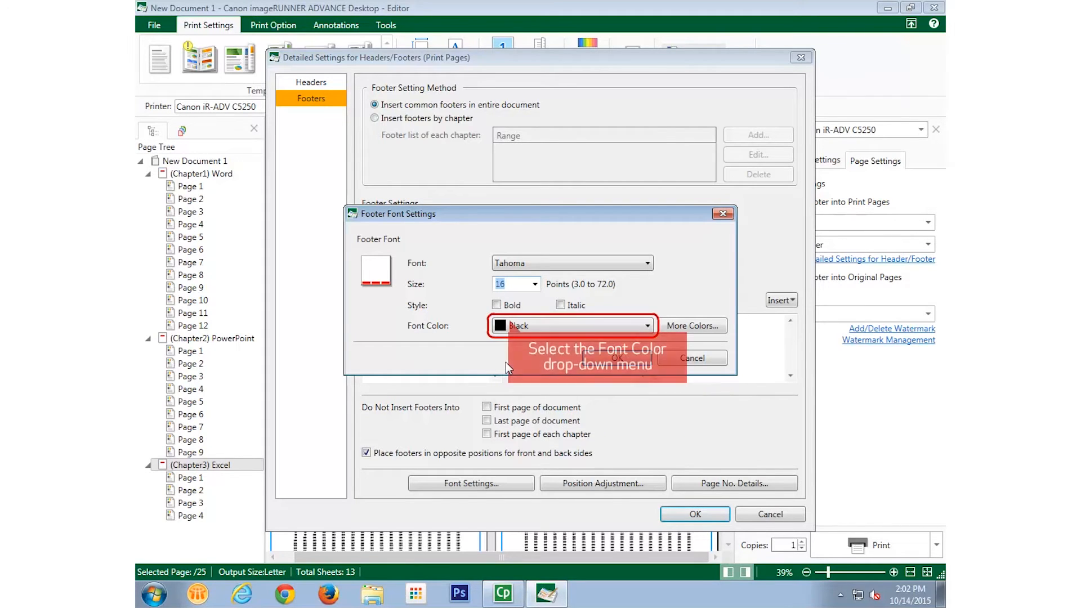
left_click(644, 324)
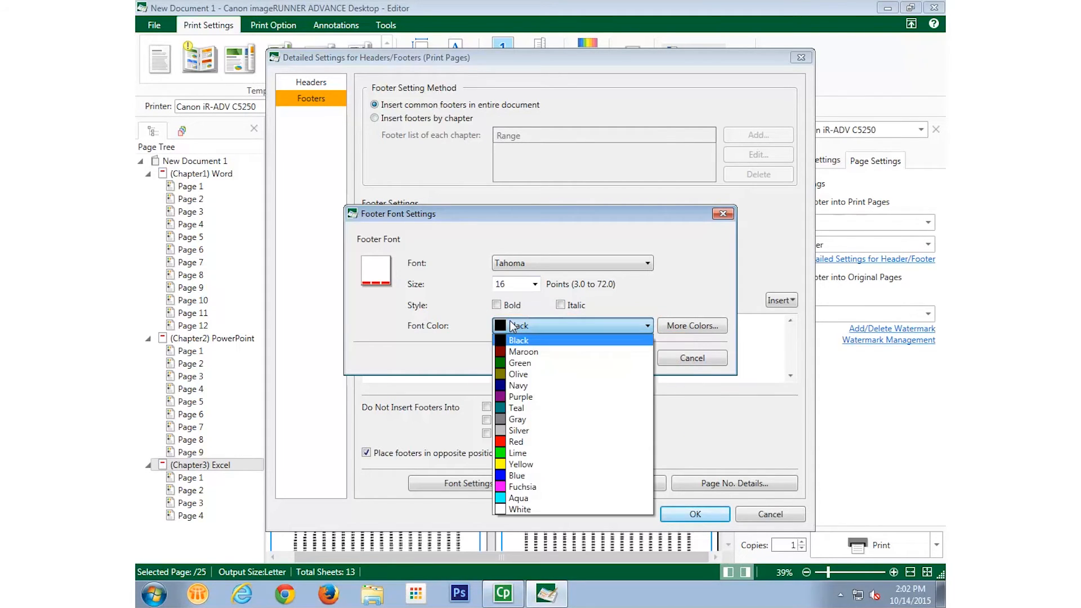
left_click(518, 340)
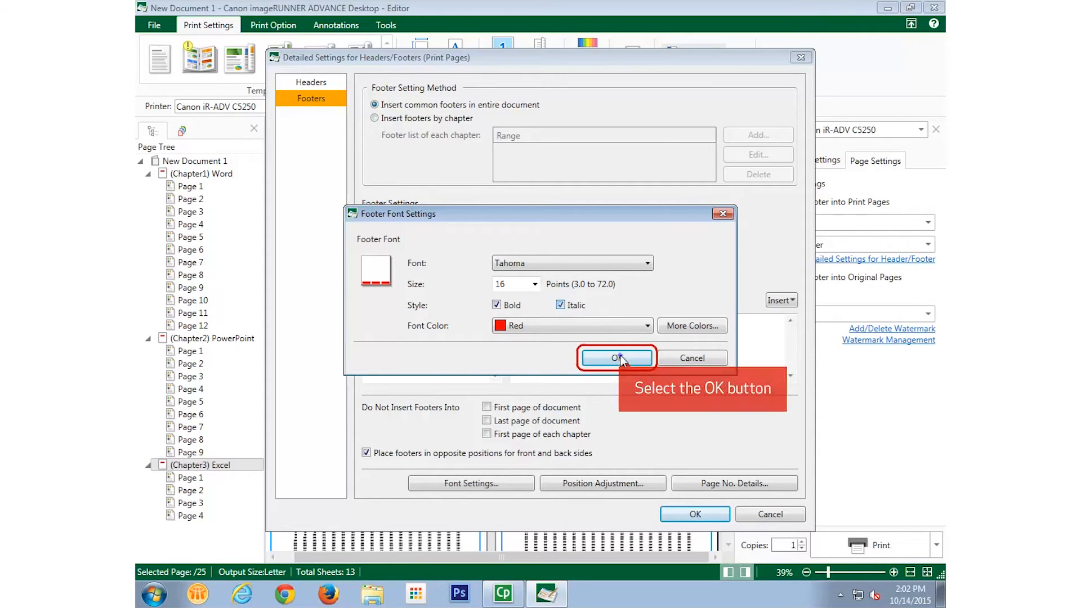
left_click(615, 359)
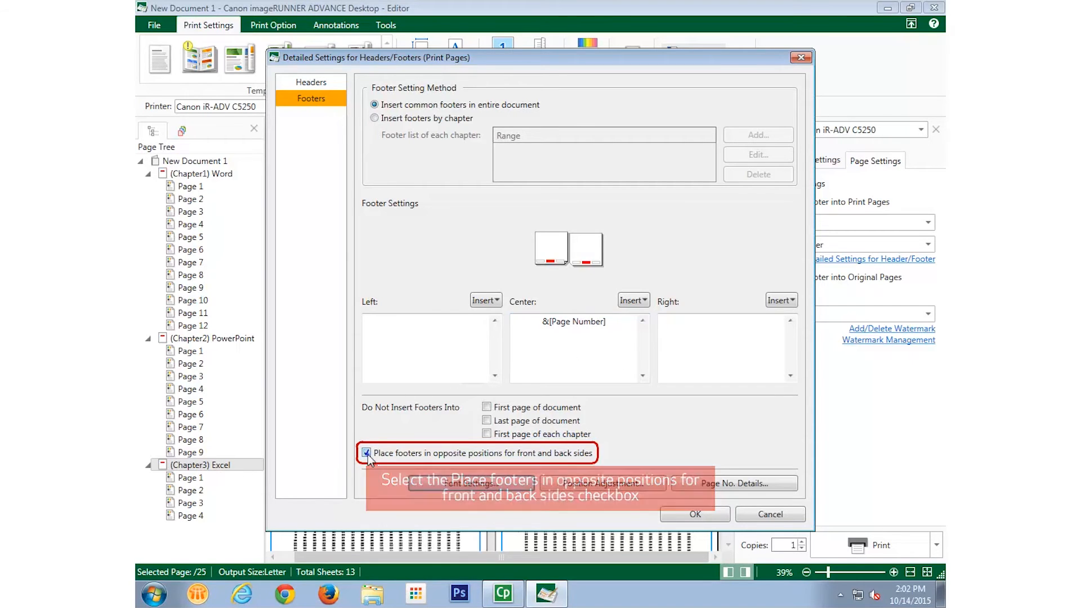
Step: Stop placing footers in opposite positions on front and back sides
left_click(366, 453)
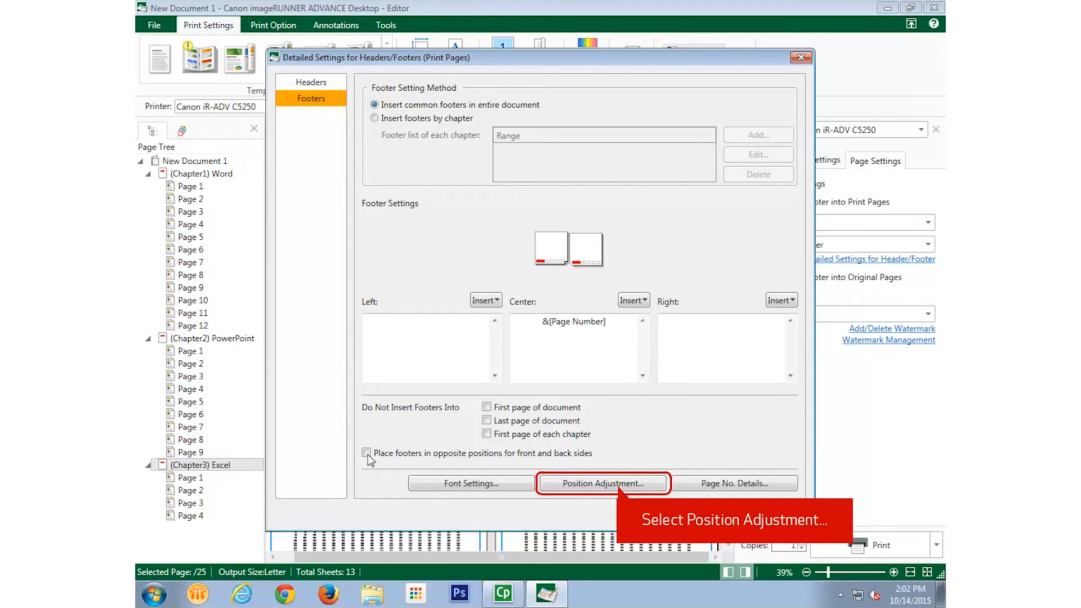
Step: Review Position Adjustment and the Page No. format choices without changing them
left_click(602, 483)
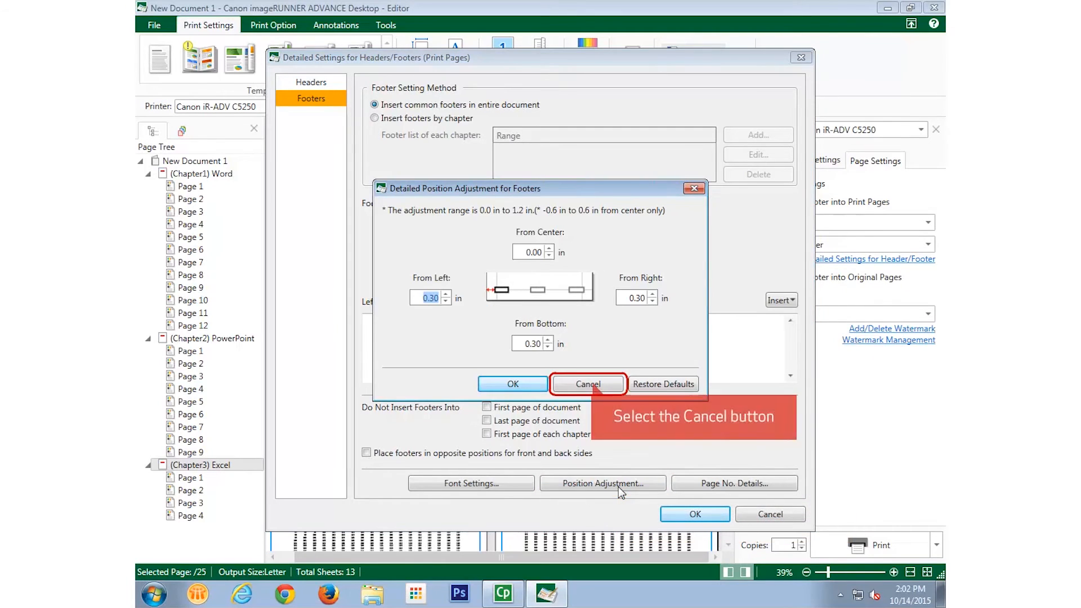
left_click(587, 384)
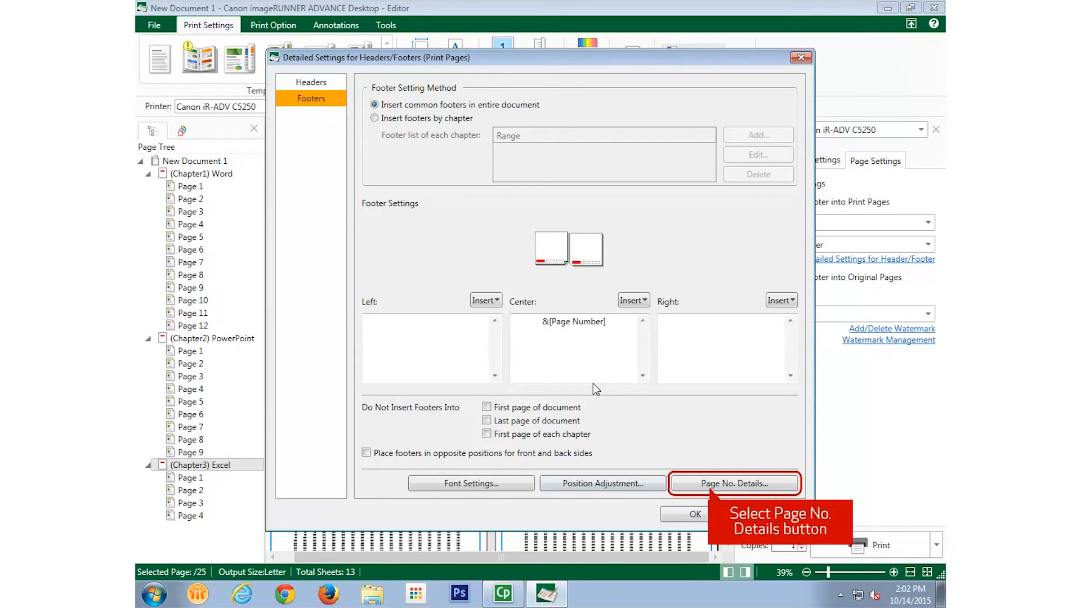
left_click(733, 483)
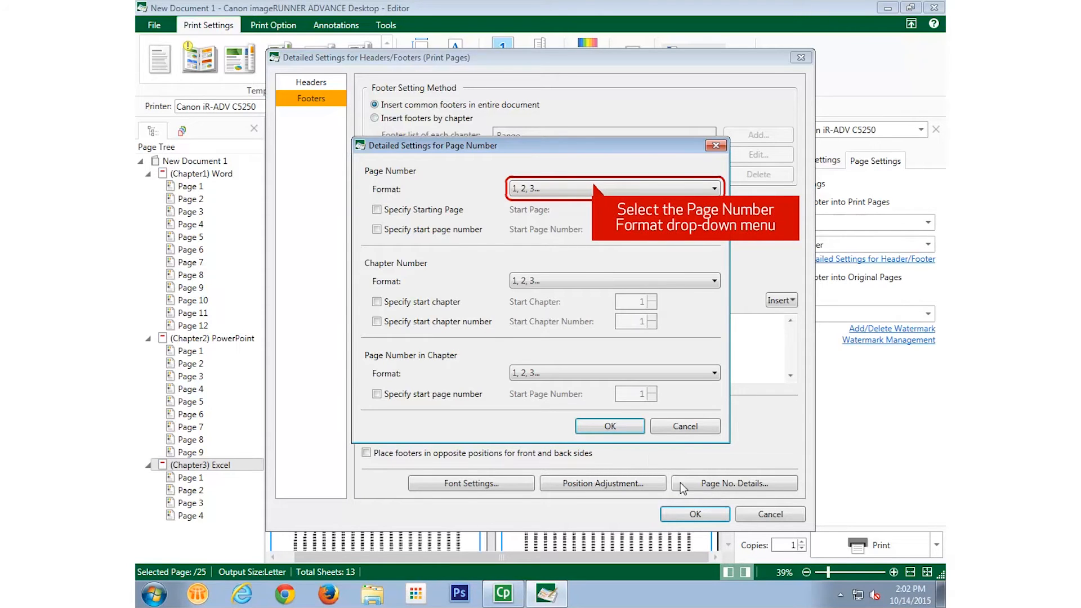
left_click(714, 189)
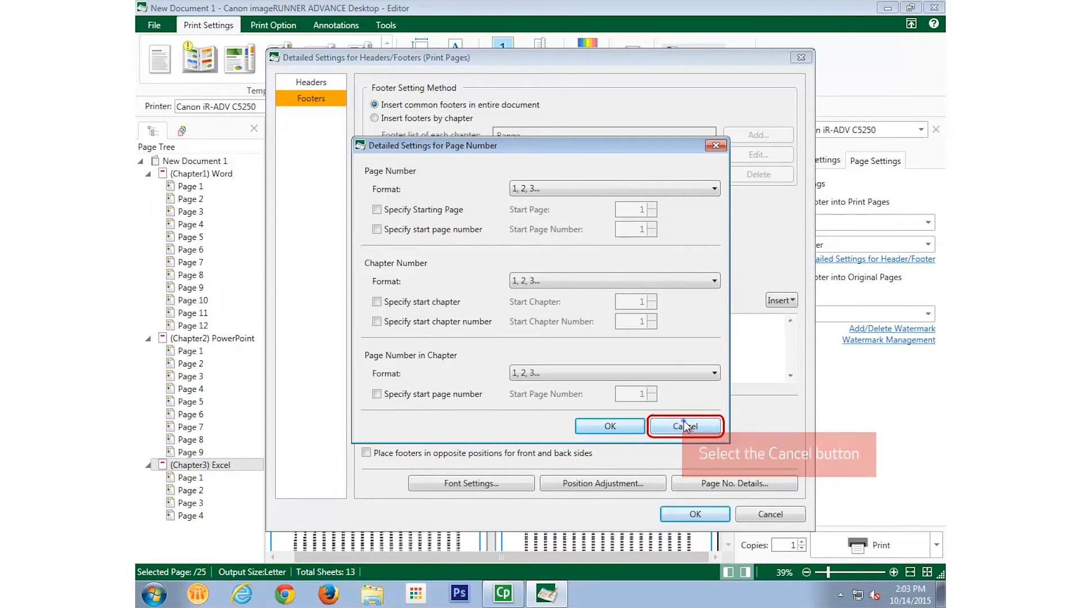
left_click(685, 426)
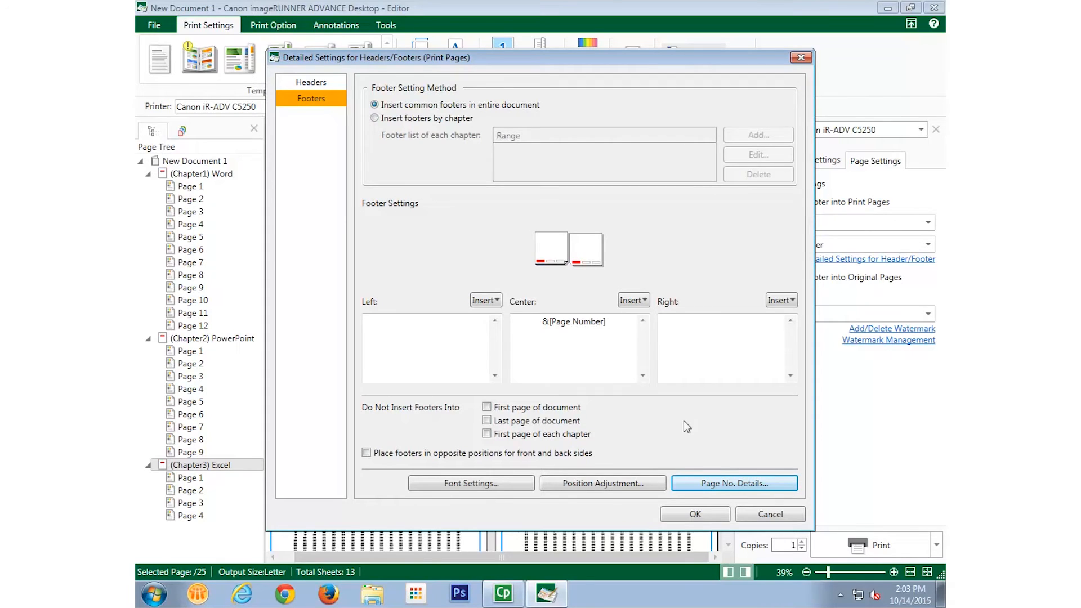
mouse_move(695, 514)
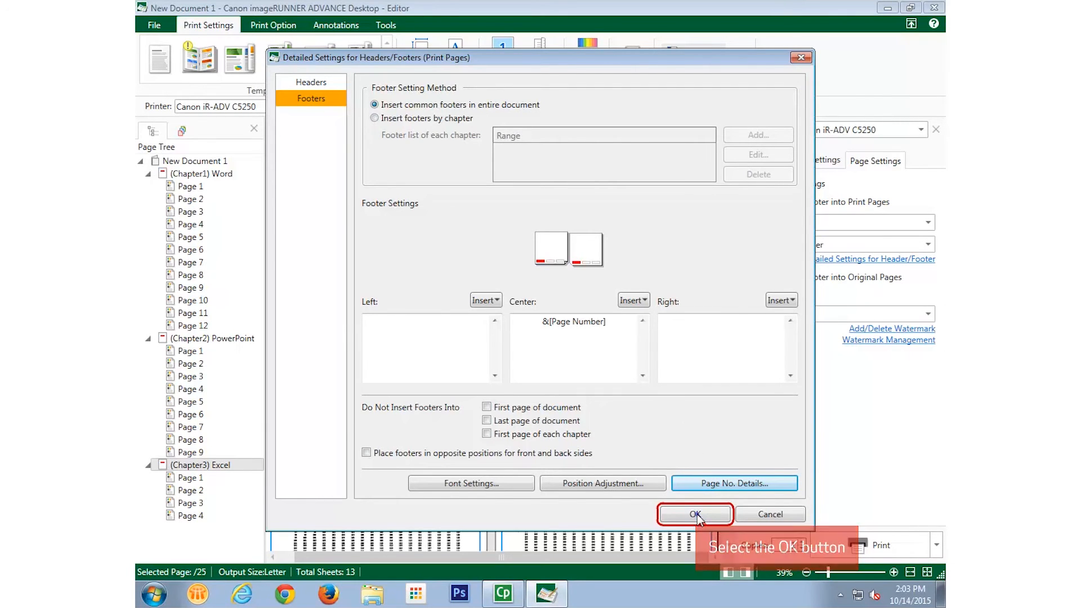
Step: Apply the detailed header/footer settings so previews show the red page numbers
left_click(693, 515)
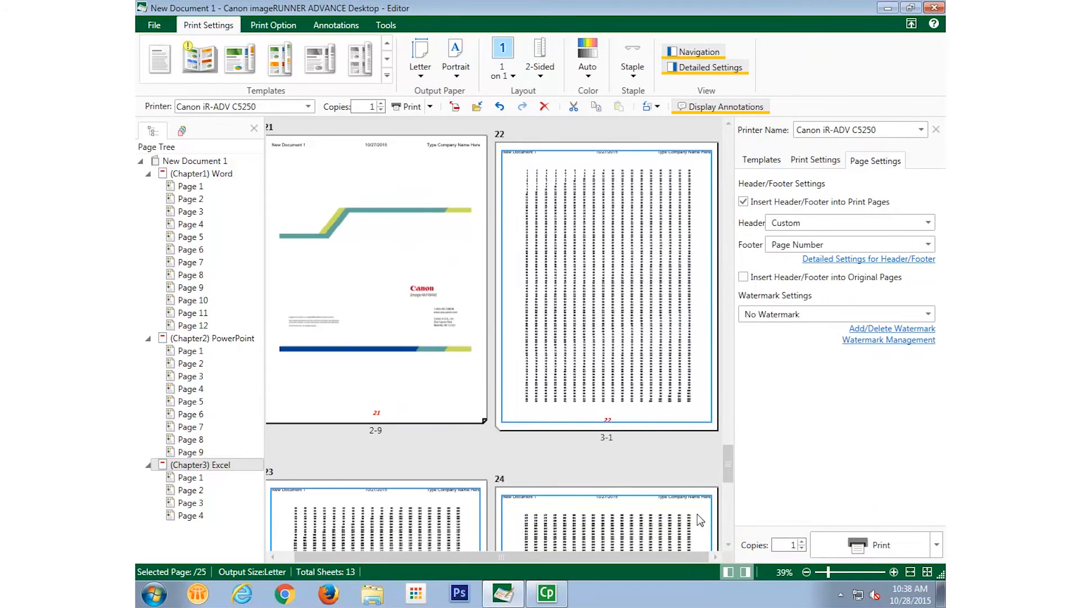
scroll("down", 3)
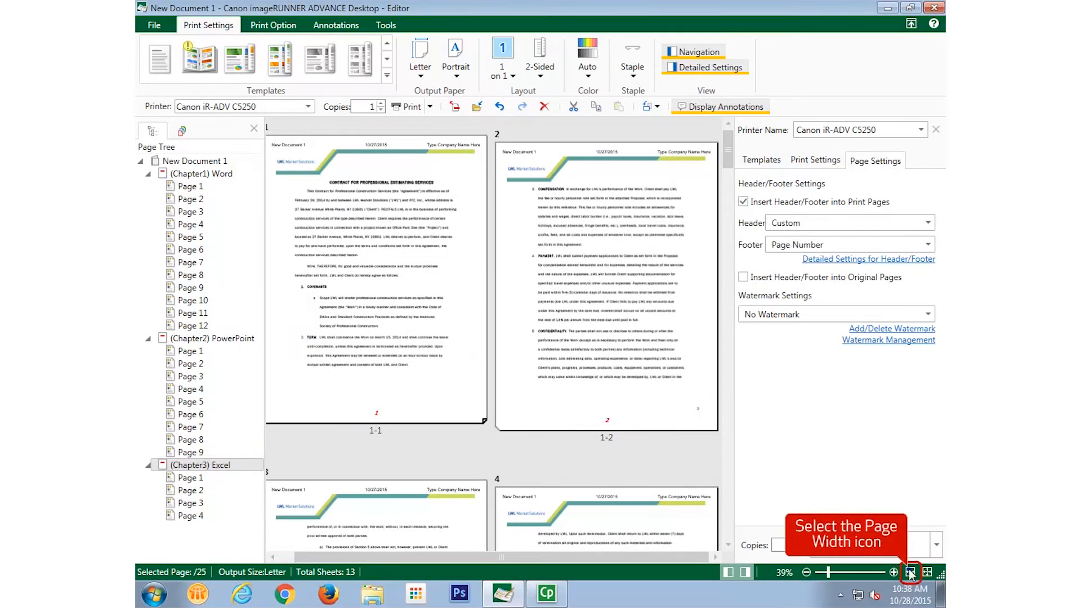
Step: Fit the preview to page width, scroll the pages and return to page 1
left_click(912, 572)
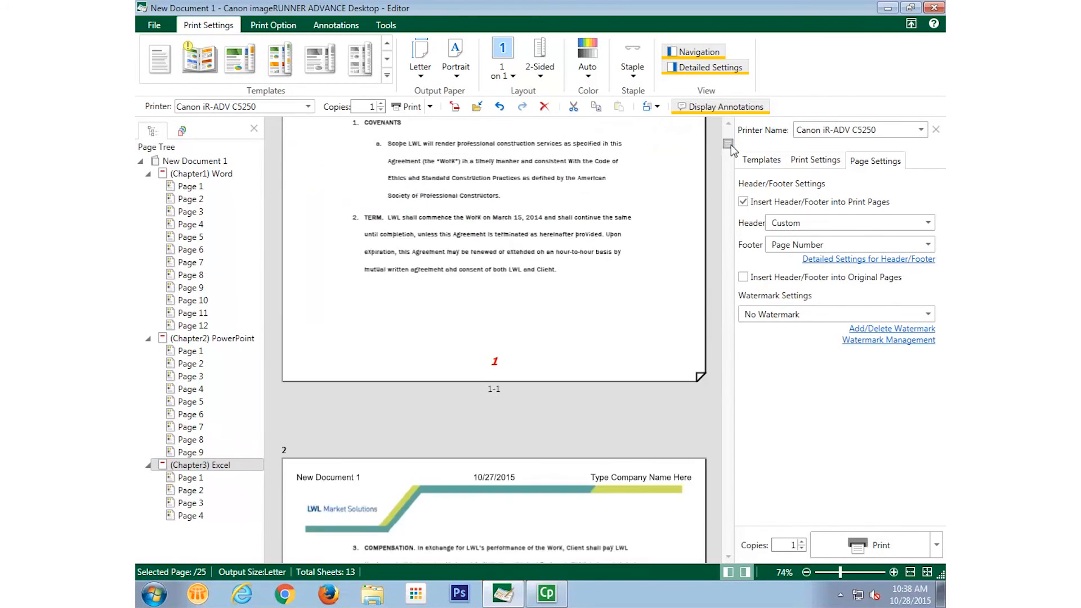
scroll("down", 3)
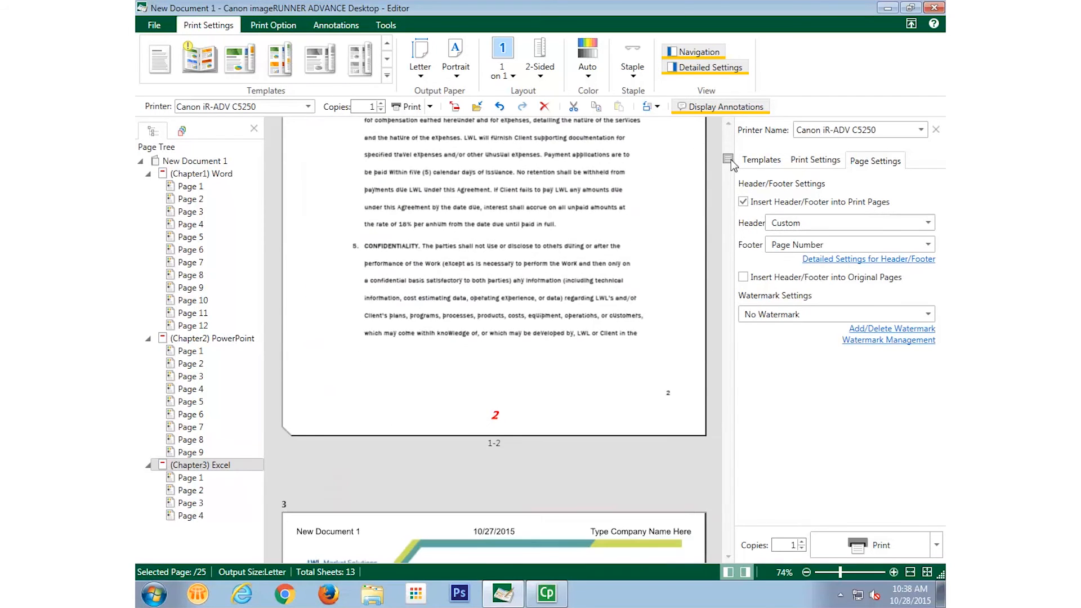
left_click(191, 186)
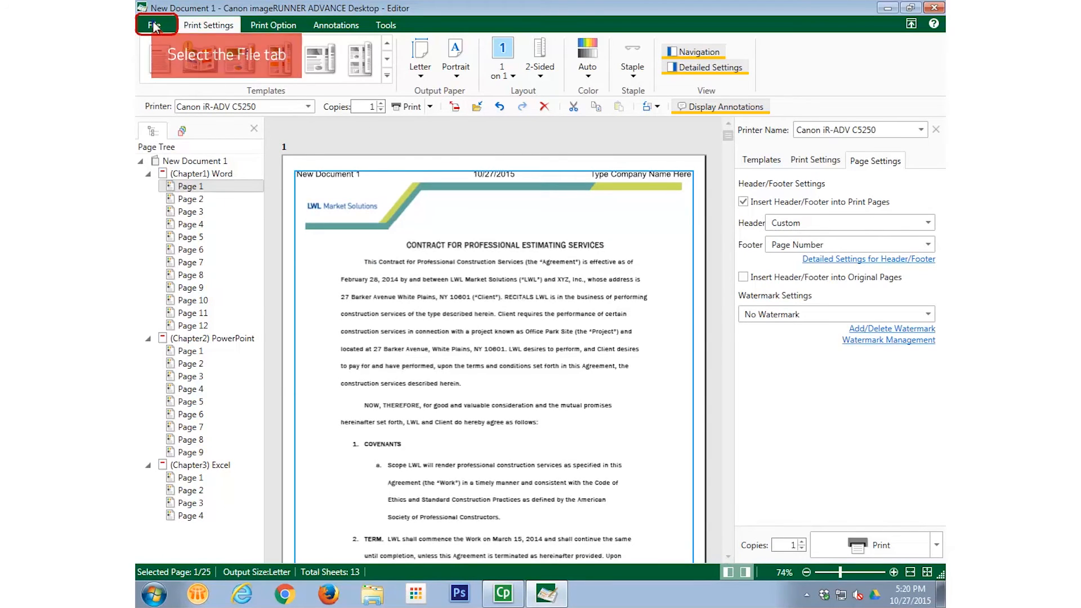
Step: Save the combined document to the Library as Headers-Footers
left_click(154, 25)
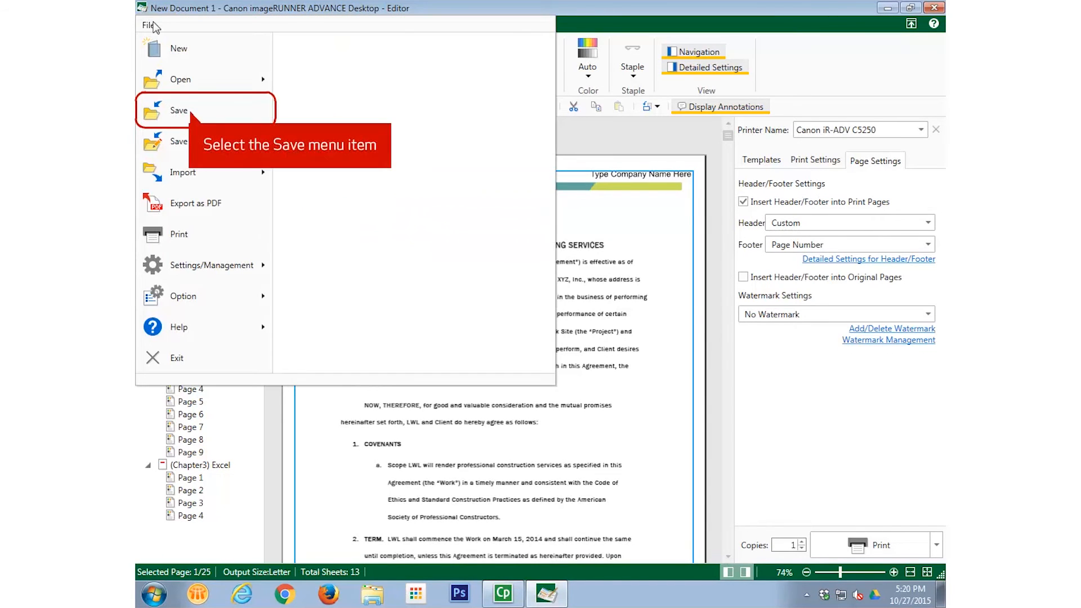
left_click(179, 110)
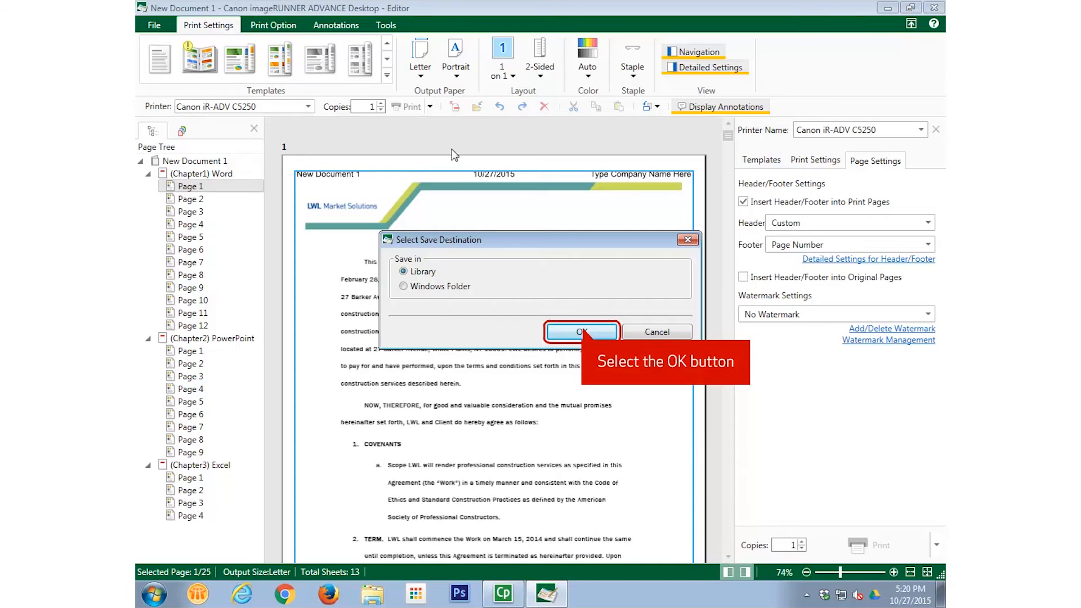
left_click(581, 331)
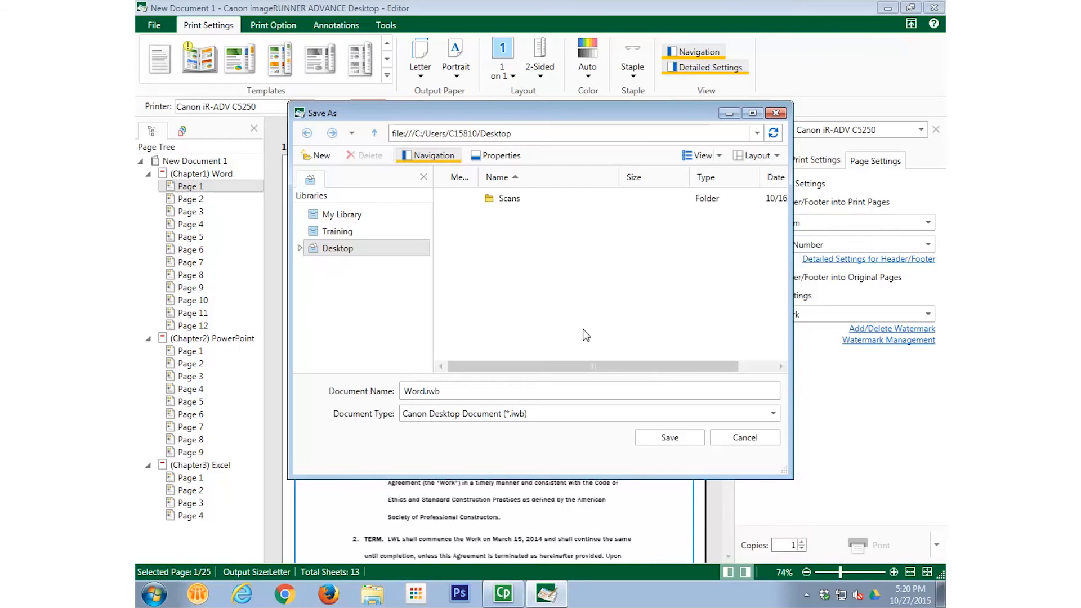
mouse_move(585, 330)
type("Headers-Footers")
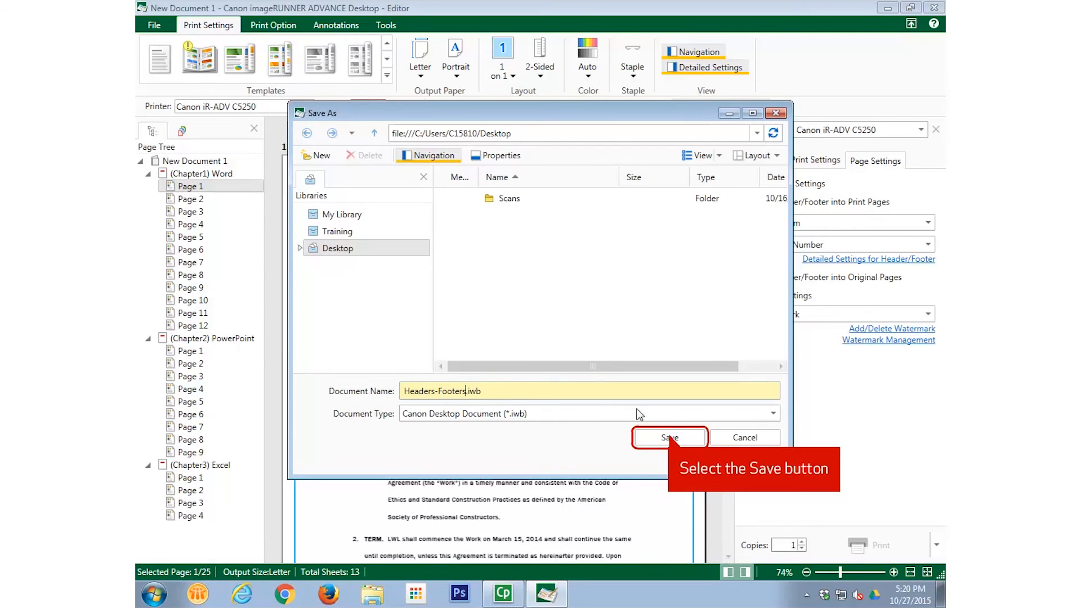
left_click(668, 438)
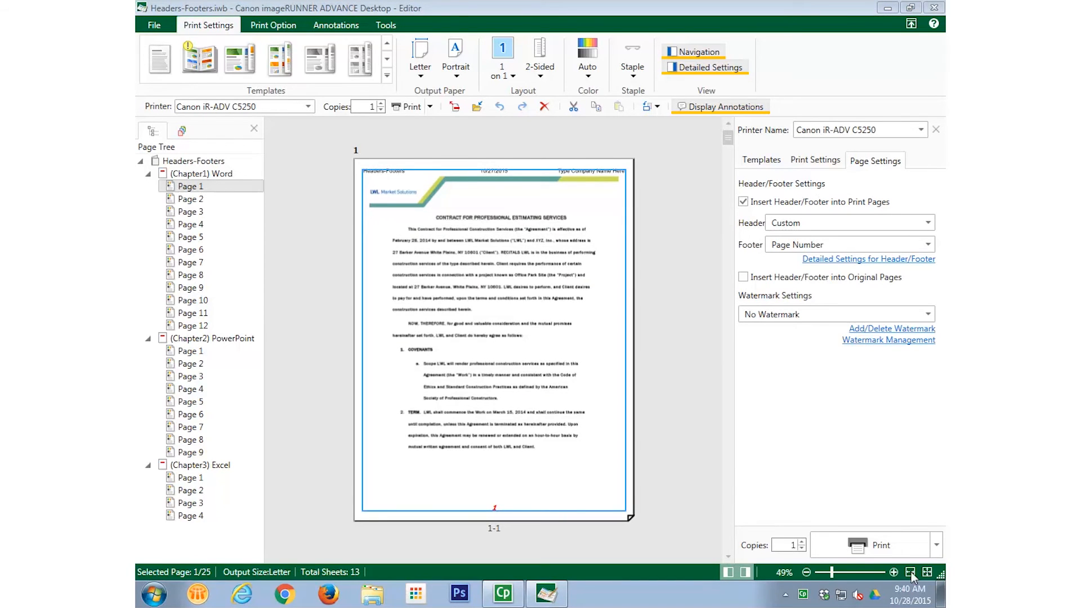
Step: Preview the TOP SECRET, DO NOT COPY, CONFIDENTIAL, COPY and DRAFT watermarks, then set INTERNAL USE ONLY
left_click(807, 572)
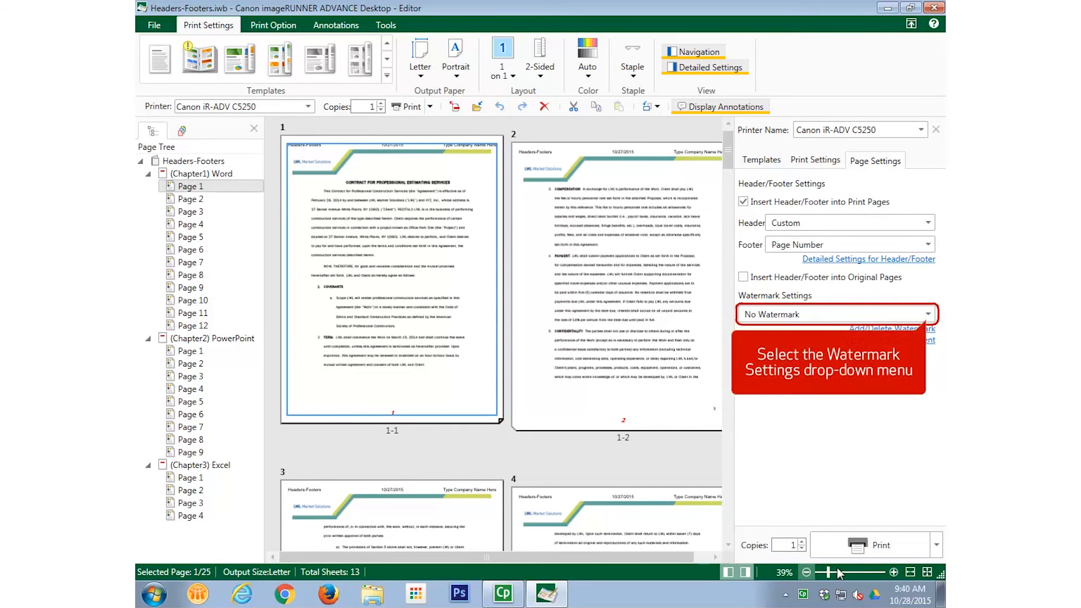
left_click(835, 314)
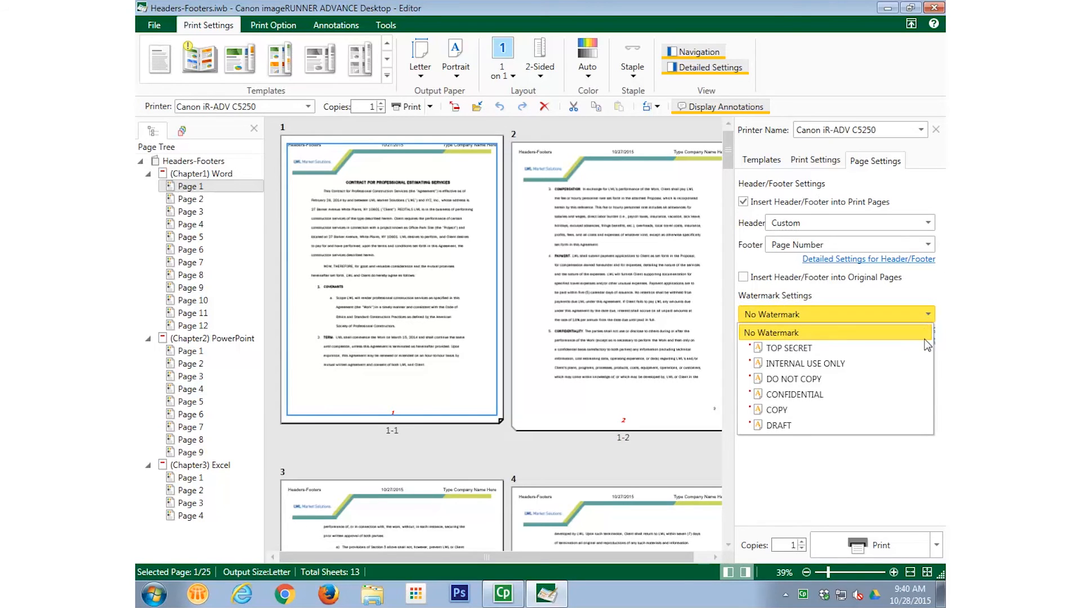
left_click(789, 349)
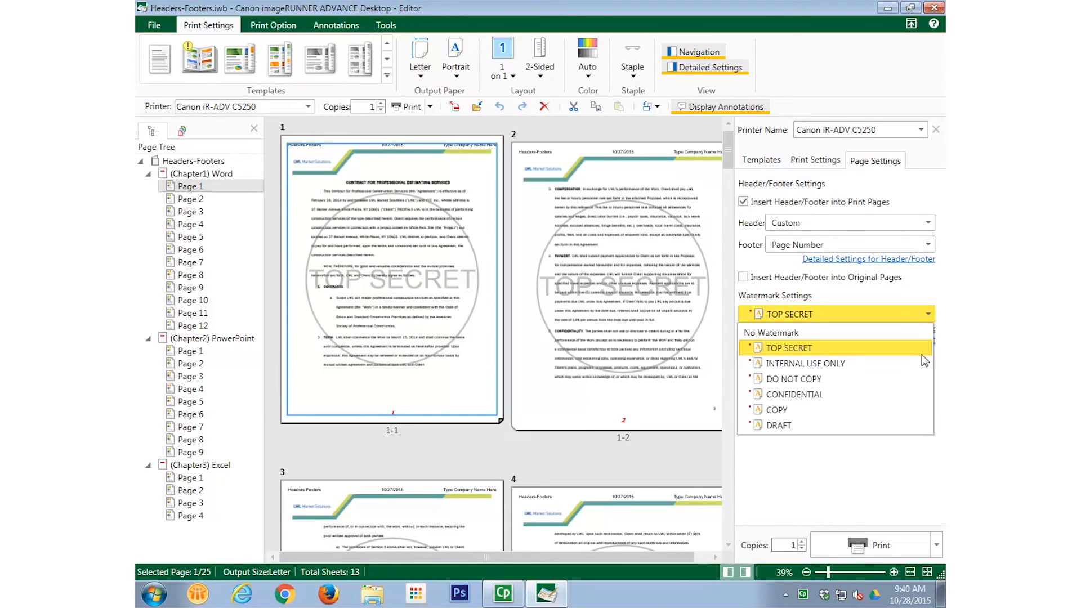
left_click(804, 364)
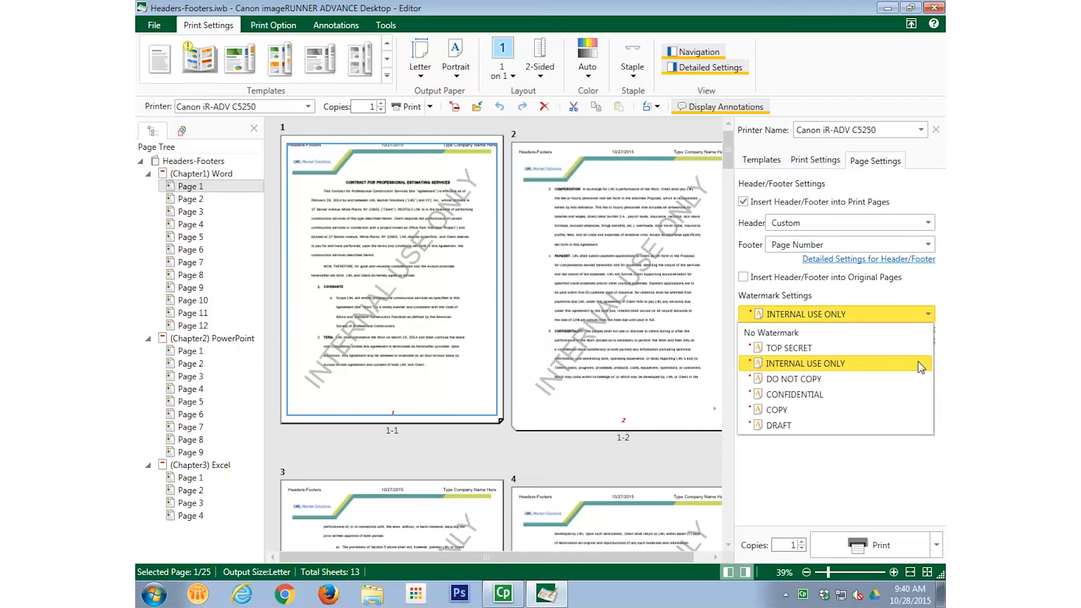
left_click(795, 379)
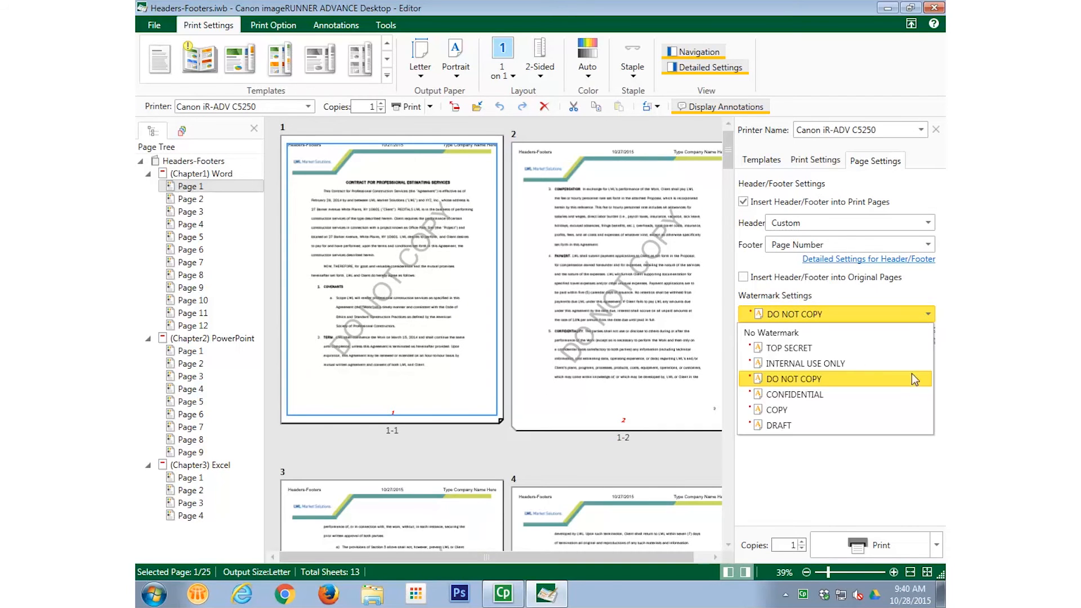
left_click(793, 394)
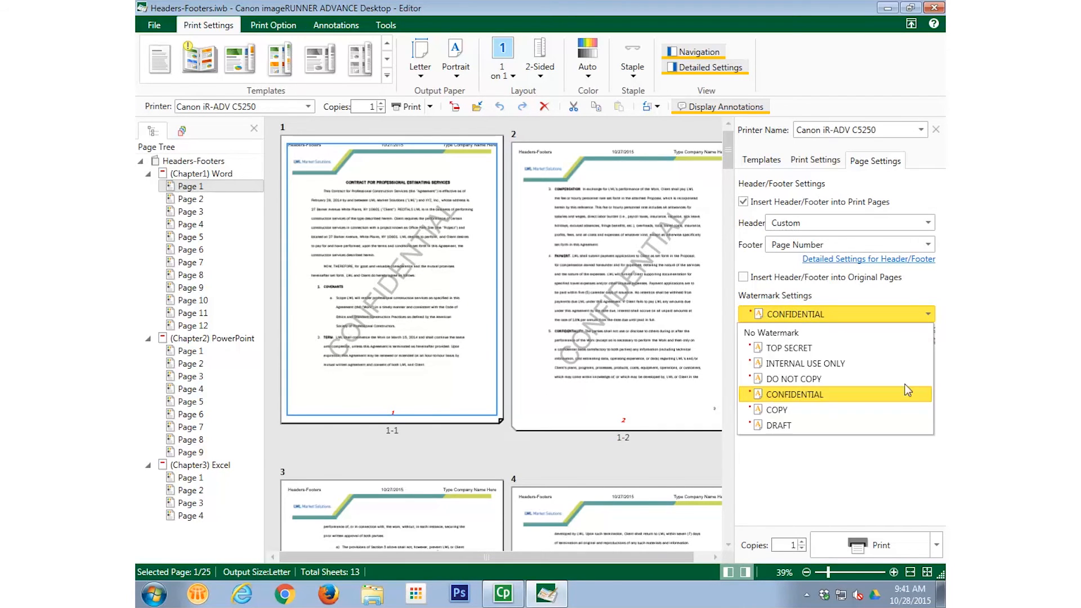
left_click(777, 410)
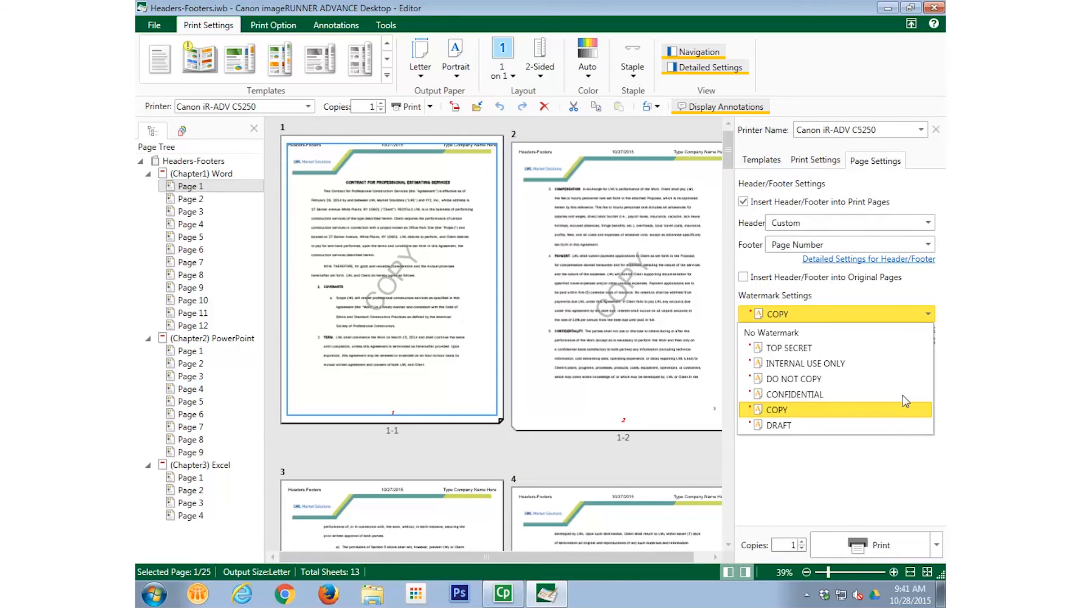
left_click(778, 425)
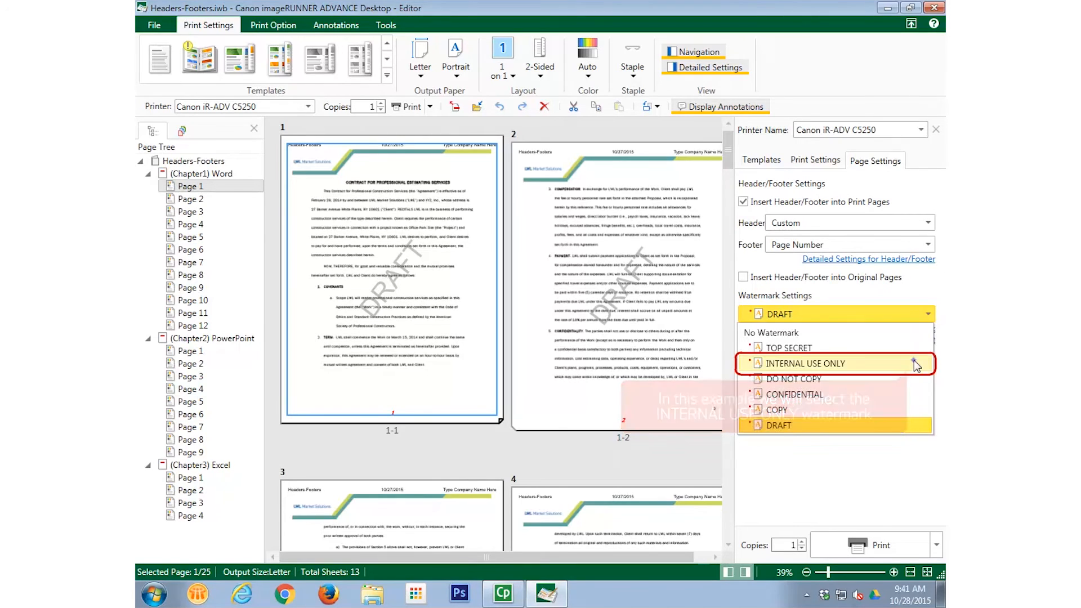
left_click(799, 364)
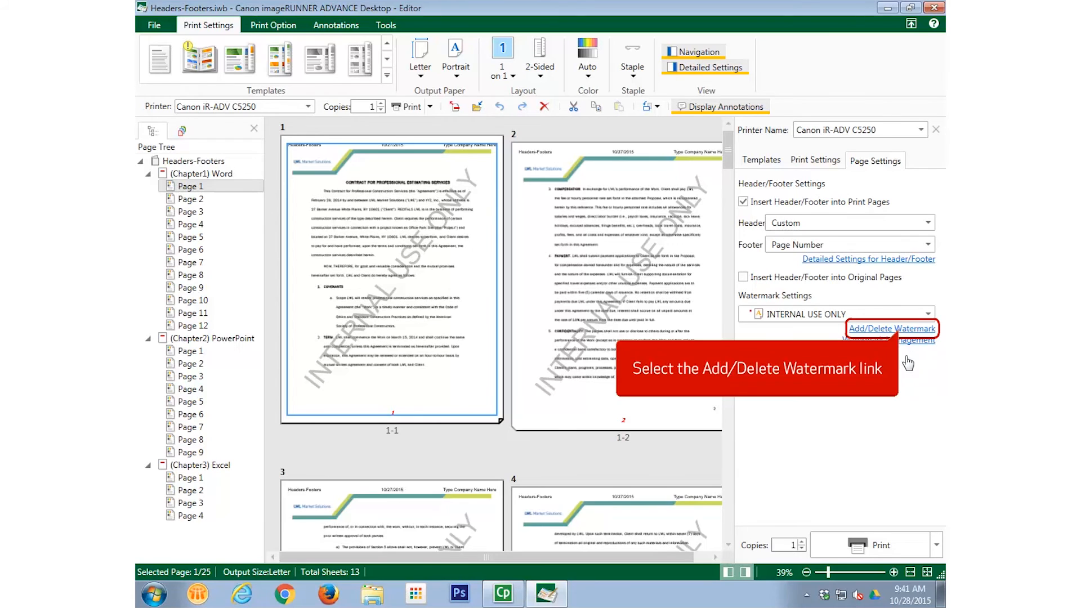
Step: Remove INTERNAL USE ONLY from the currently set watermarks so pages show no watermark
left_click(891, 327)
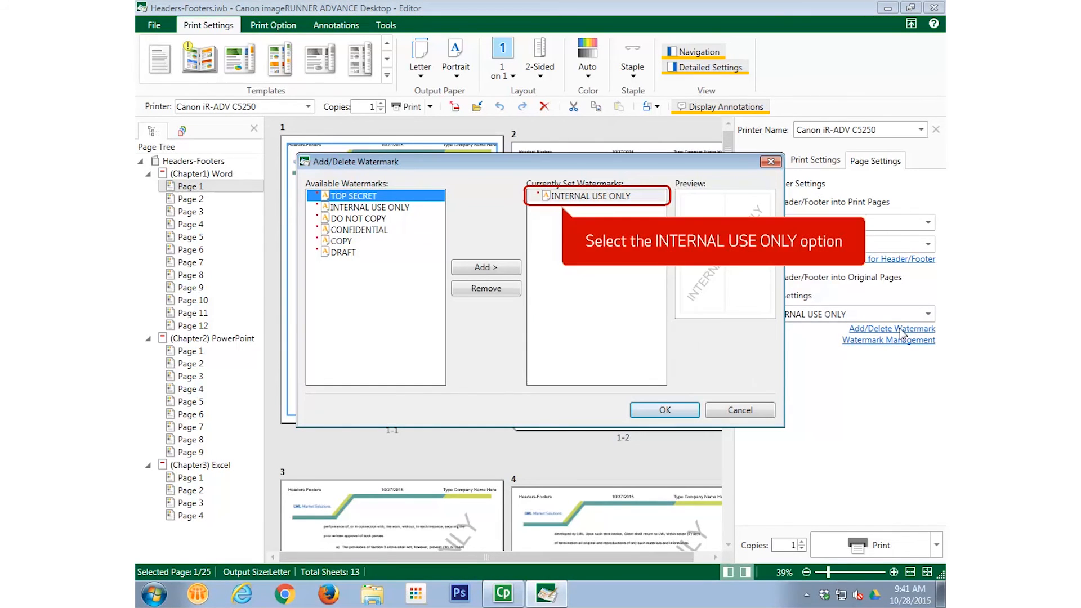
left_click(597, 196)
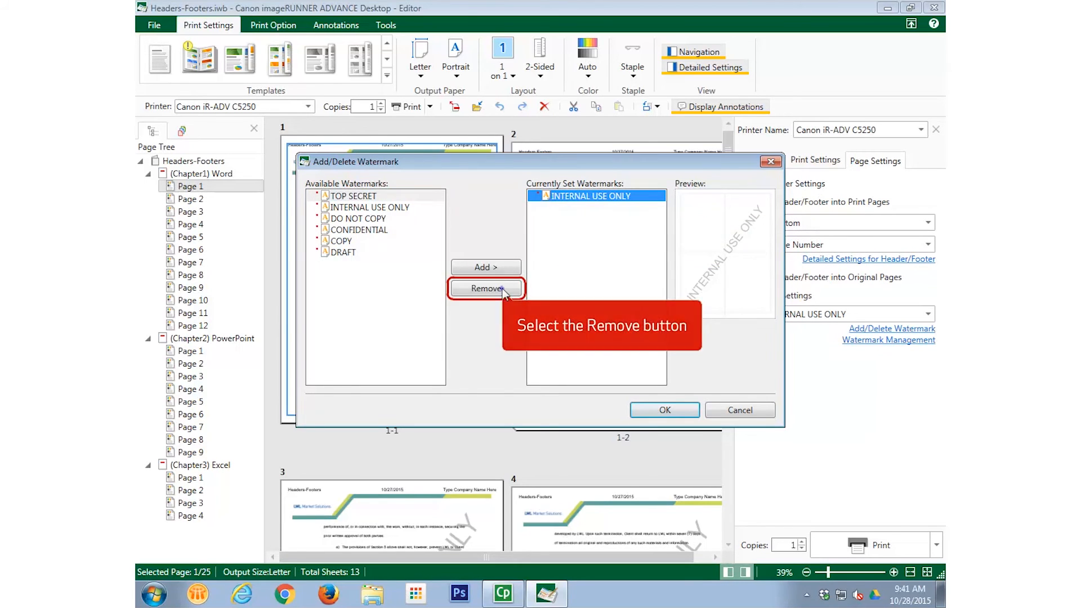
left_click(486, 288)
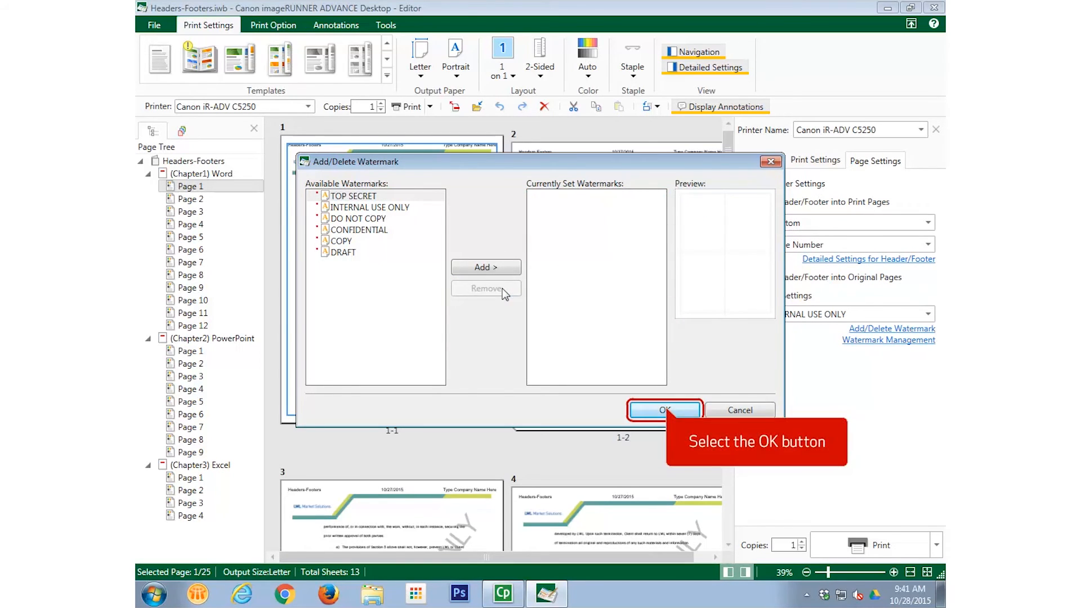
left_click(665, 410)
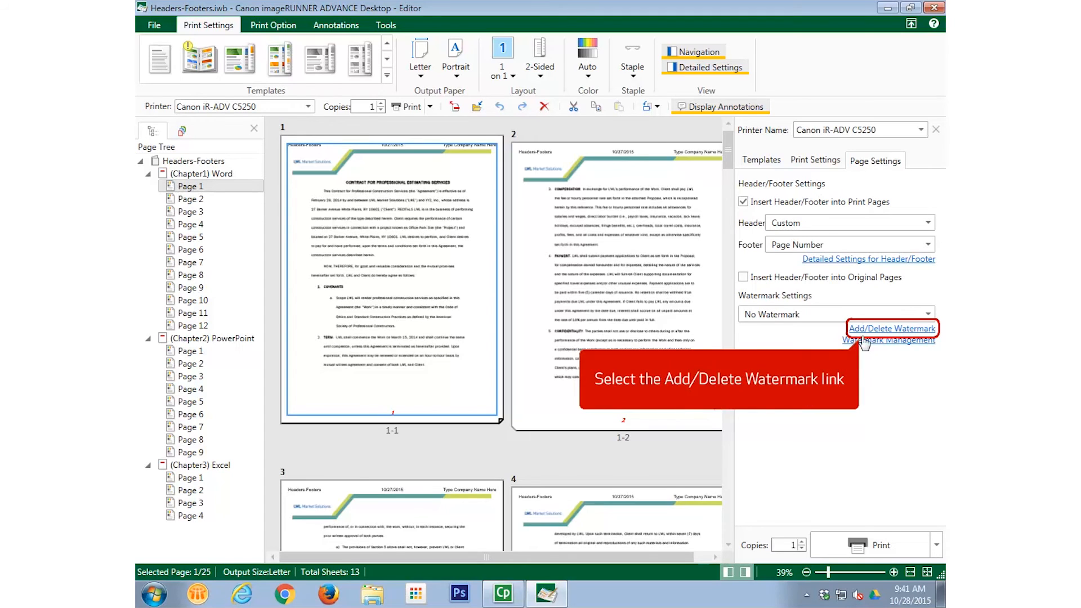
Step: Add INTERNAL USE ONLY back from Available Watermarks to the set watermarks and confirm
left_click(893, 328)
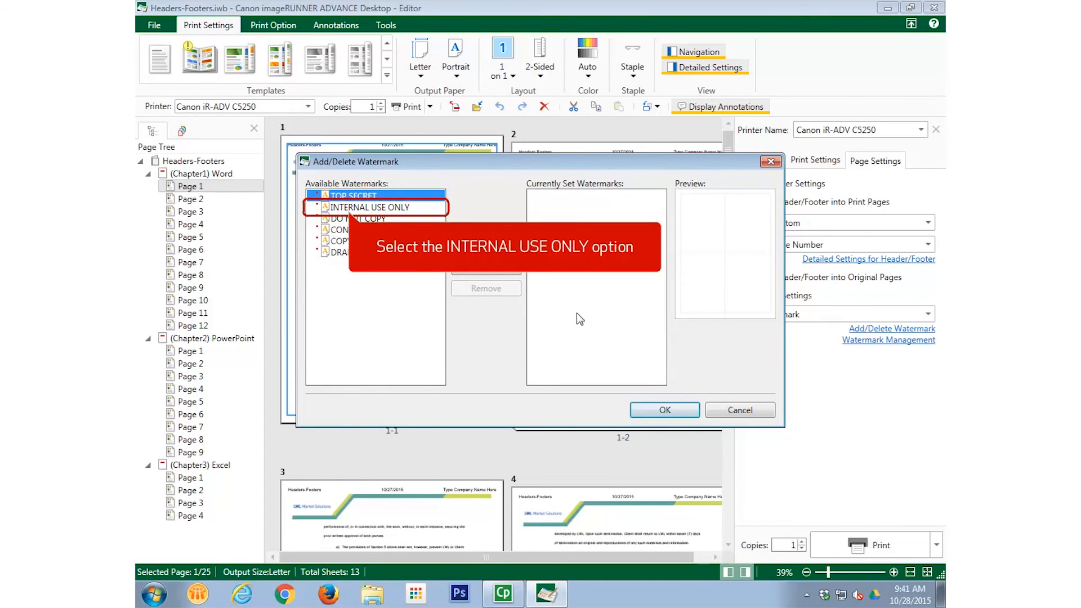
left_click(373, 207)
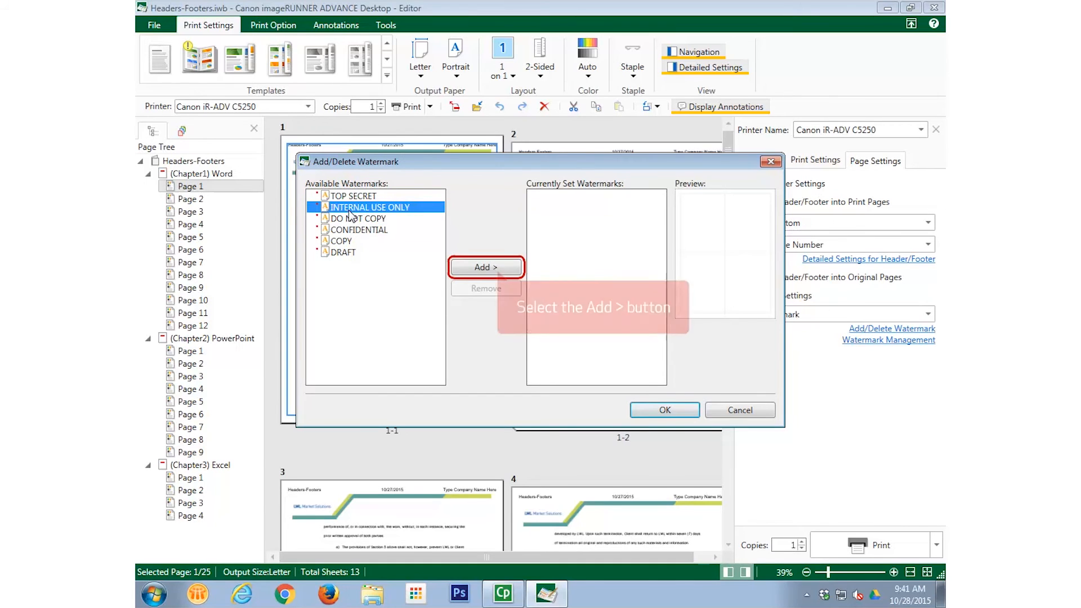
left_click(485, 268)
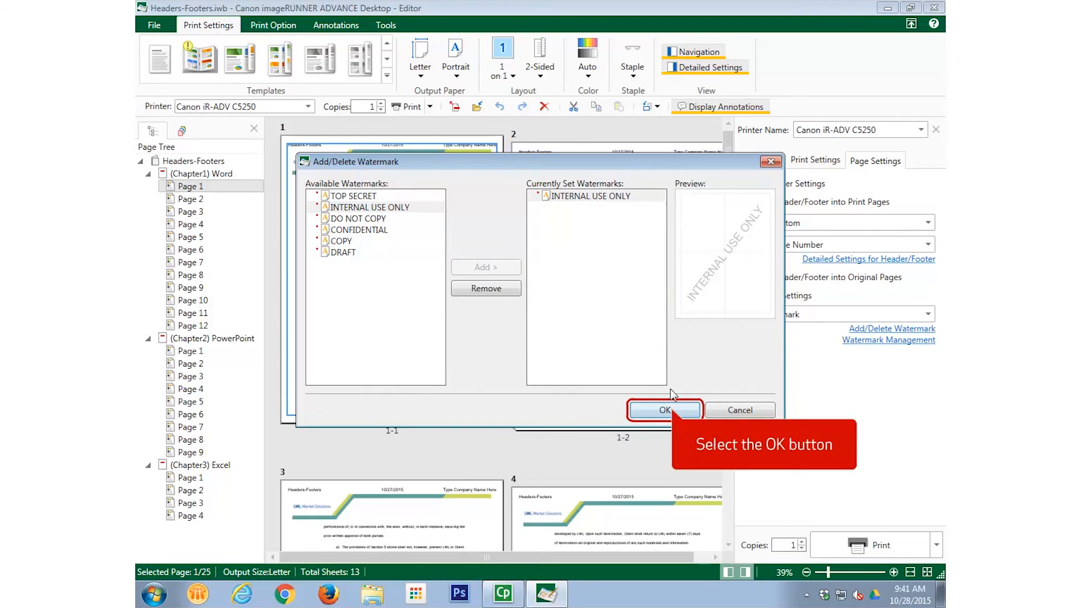
left_click(664, 410)
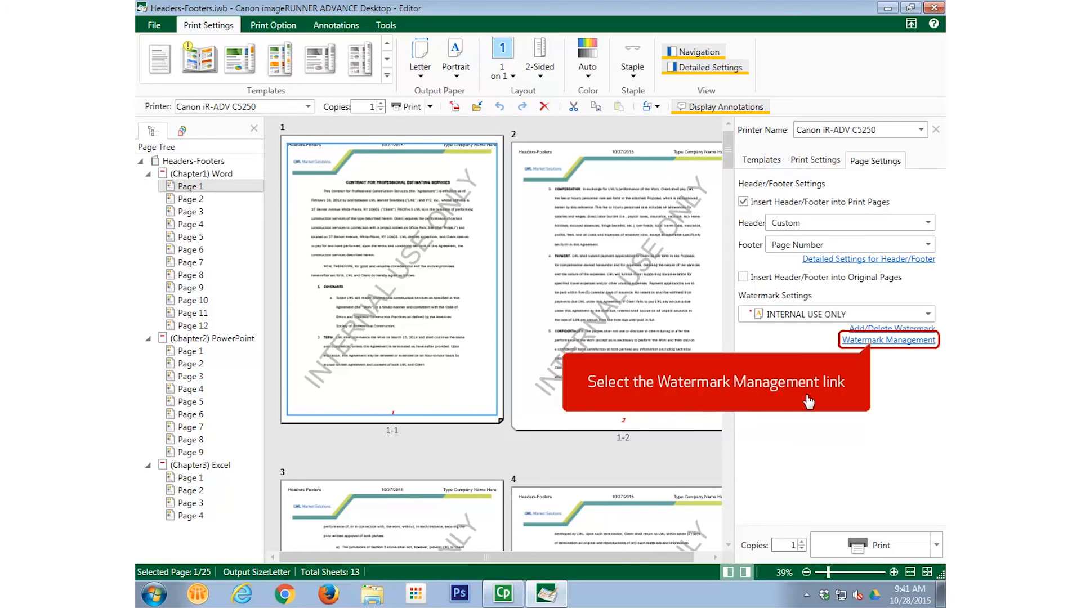
left_click(889, 339)
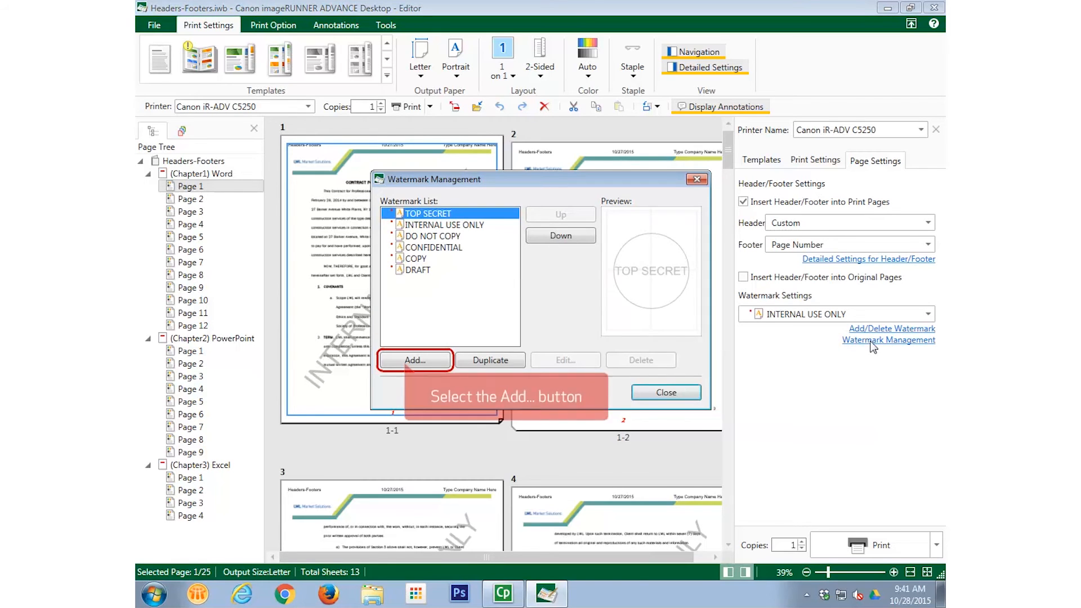
left_click(413, 360)
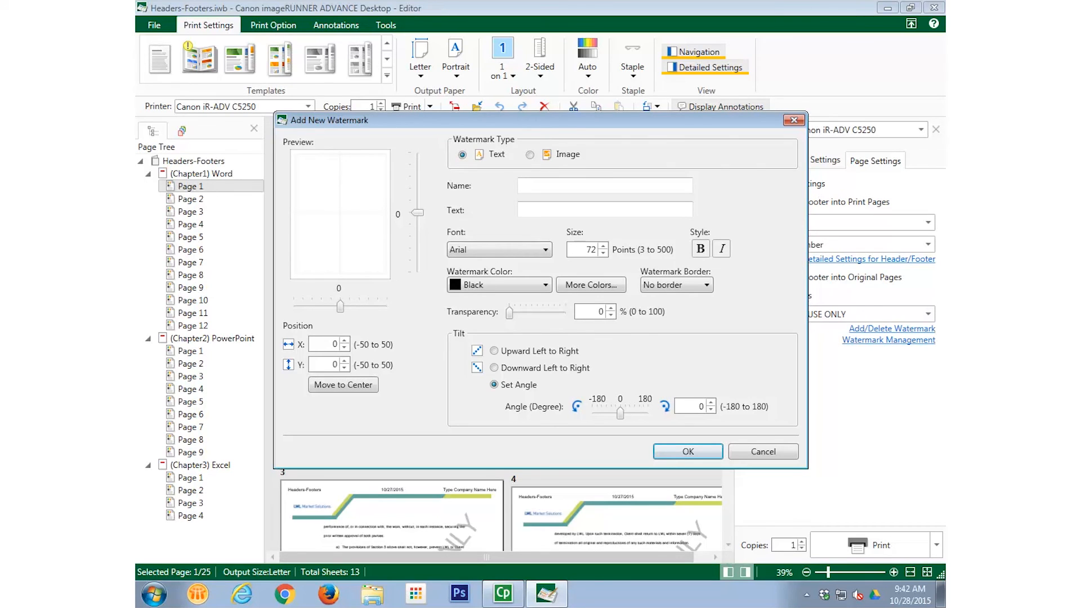
mouse_move(406, 366)
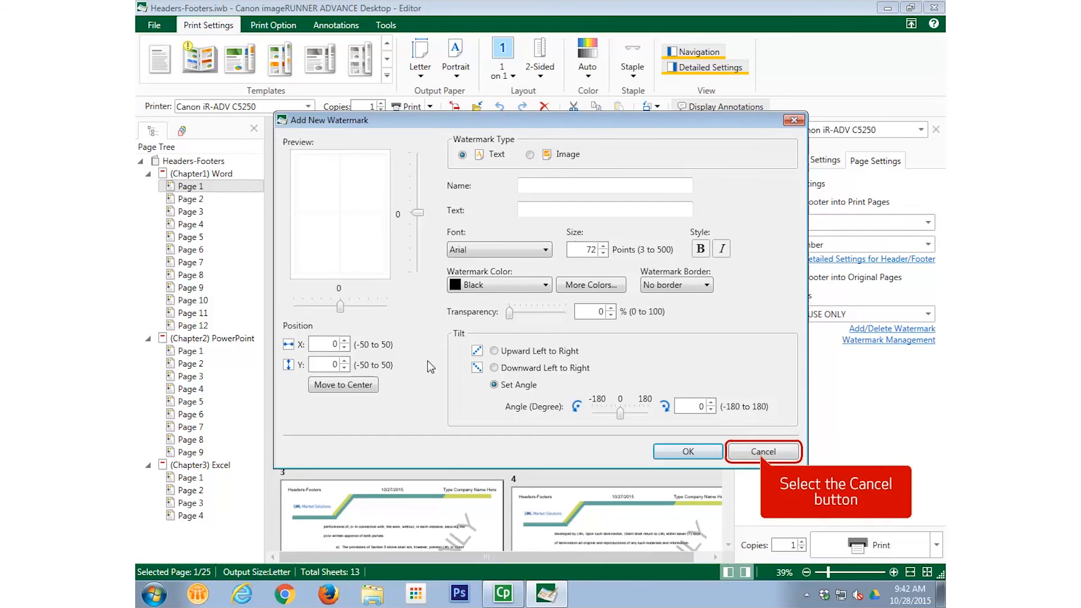
left_click(763, 452)
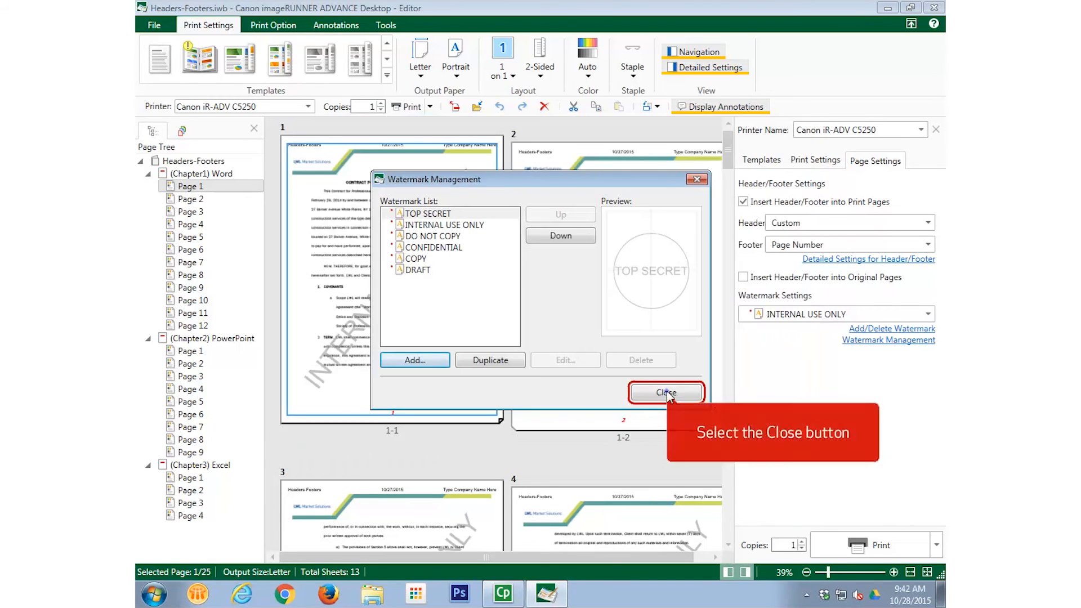
left_click(666, 392)
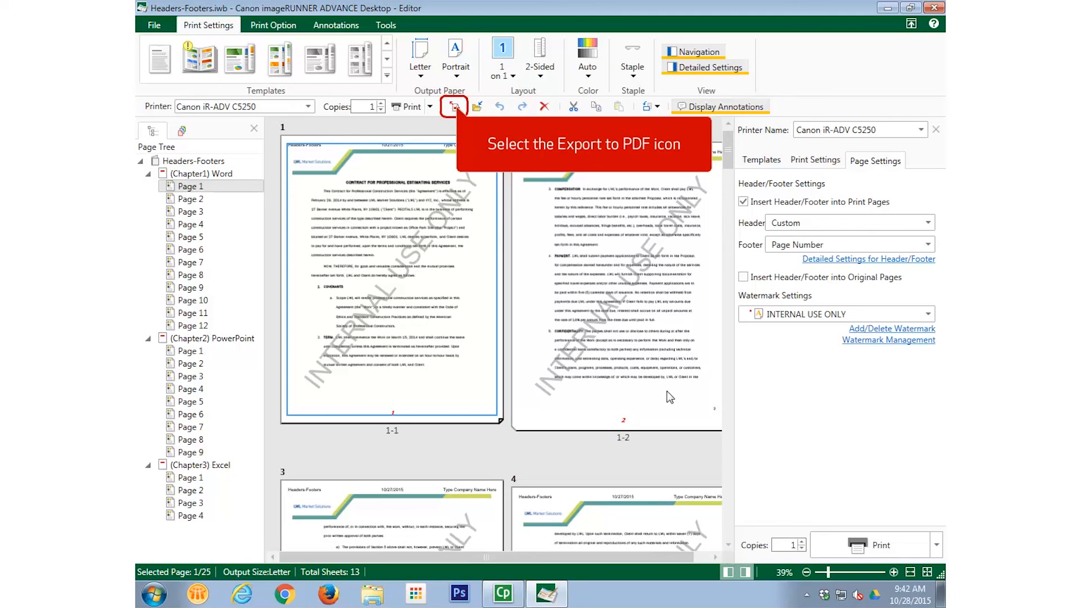
Step: Export the watermarked document to the Desktop as Headers-Footers.pdf
left_click(453, 106)
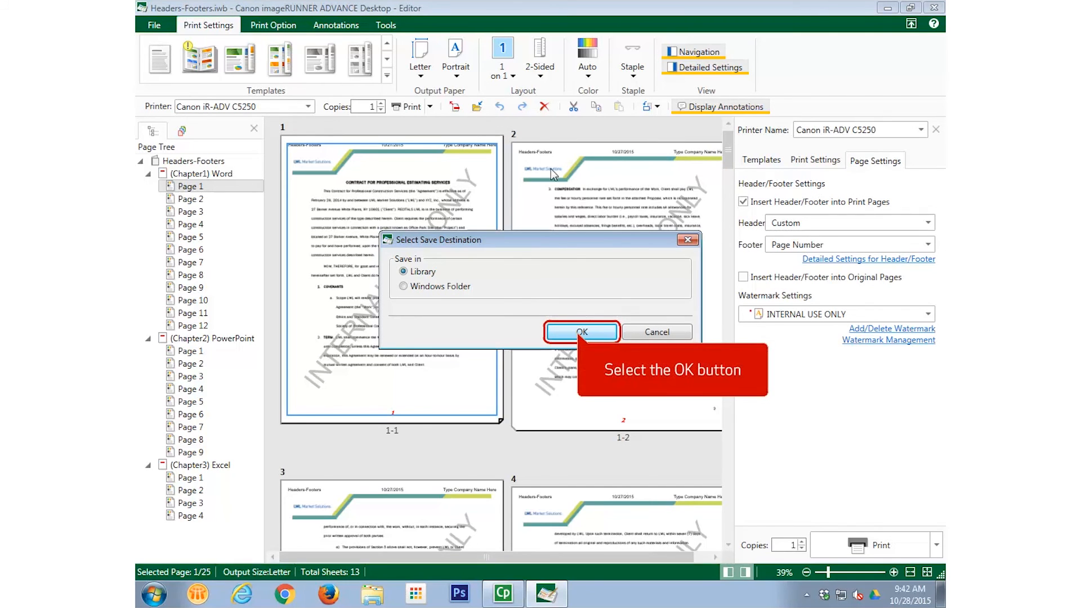
left_click(581, 332)
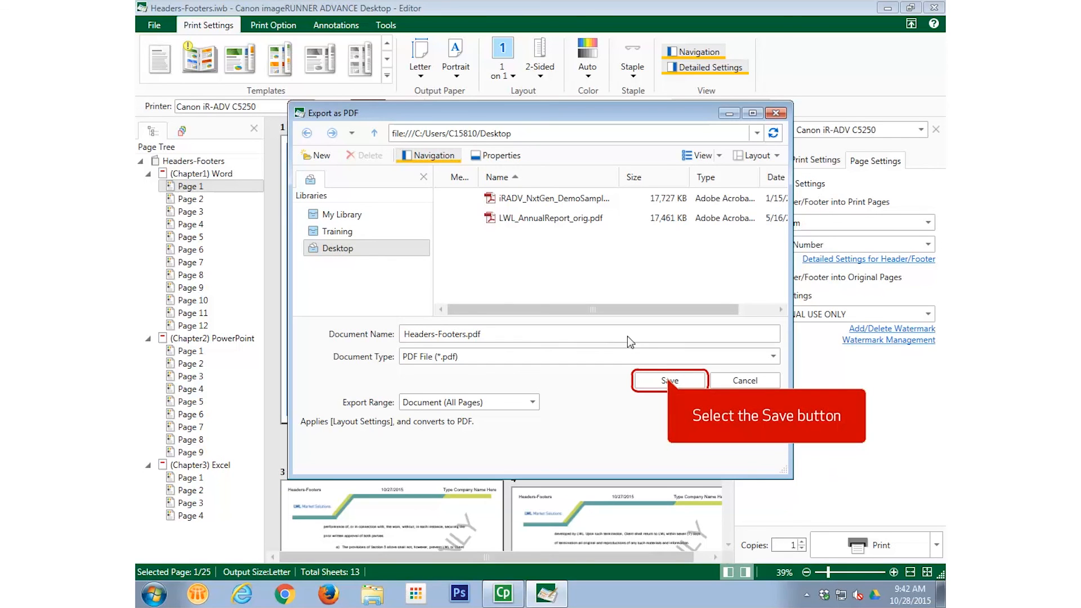
left_click(668, 380)
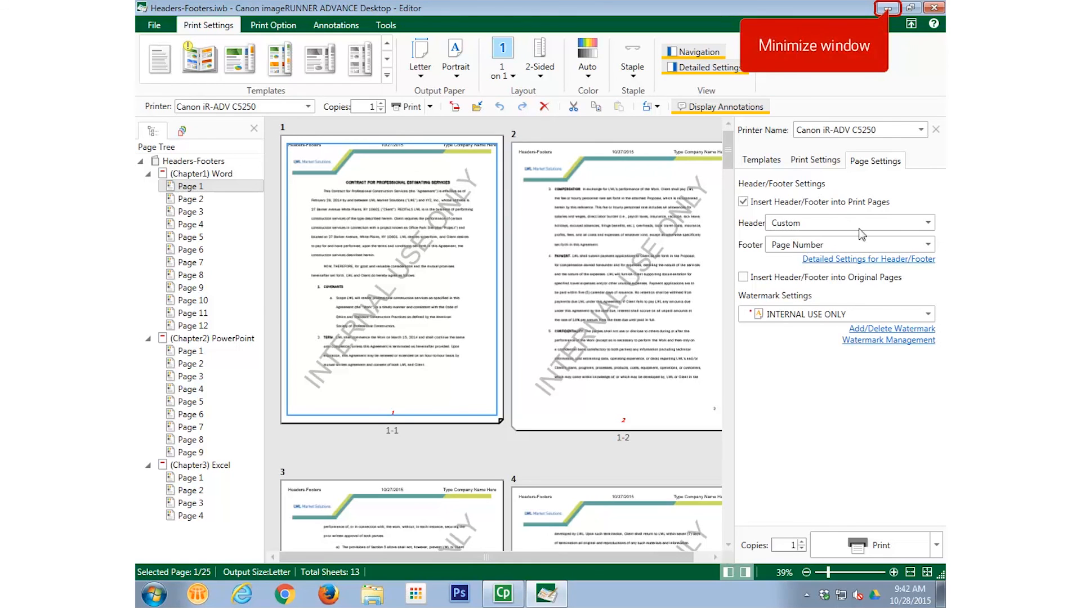
Step: View Headers-Footers.pdf in Acrobat at Full Page with Page Thumbnails, scrolling through its pages
left_click(888, 8)
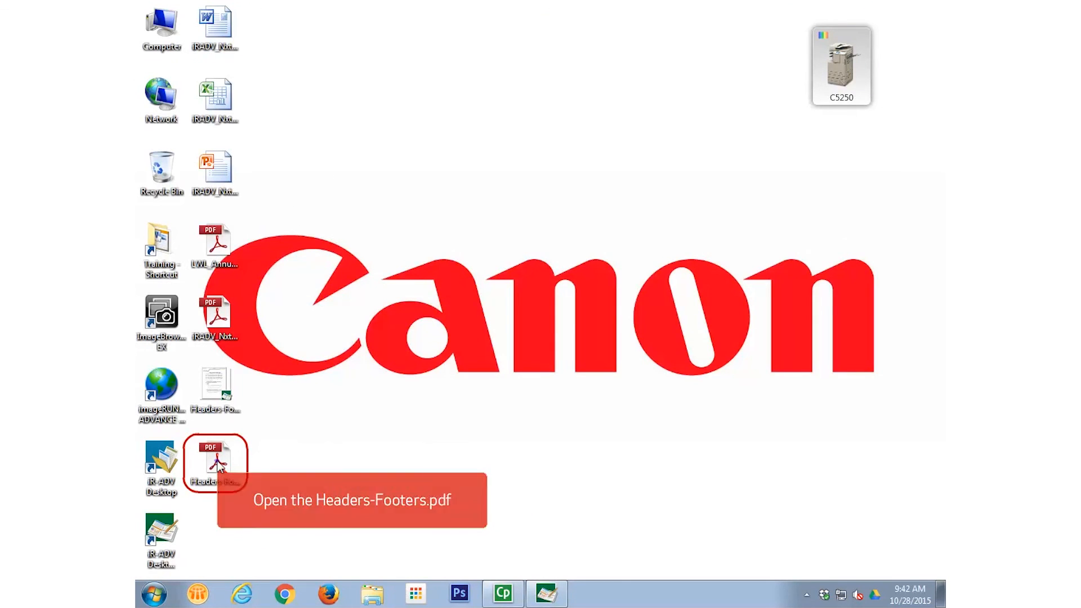
double_click(215, 462)
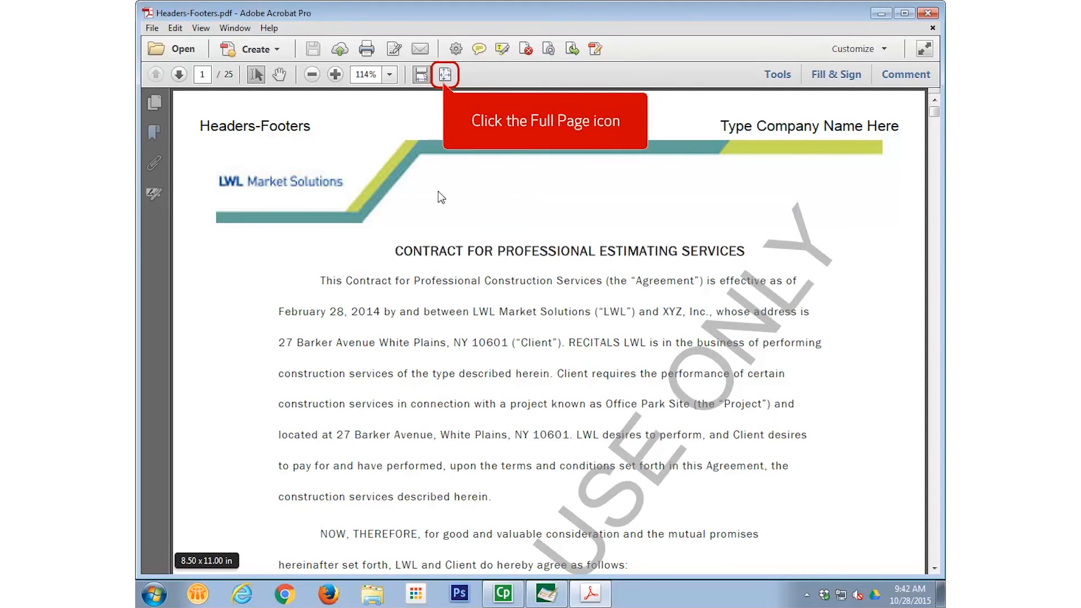
left_click(446, 74)
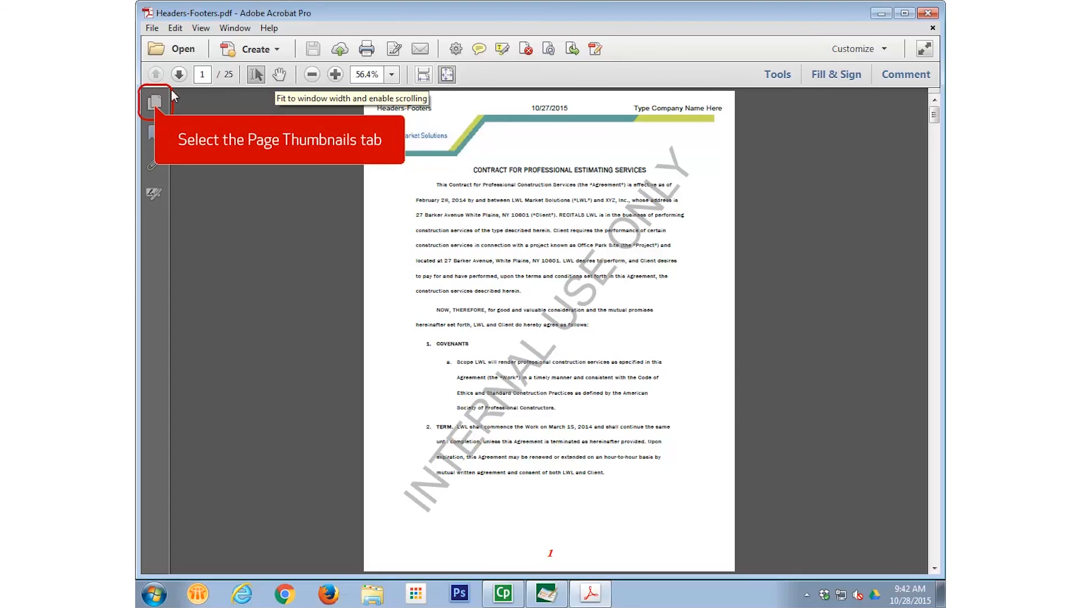
left_click(154, 101)
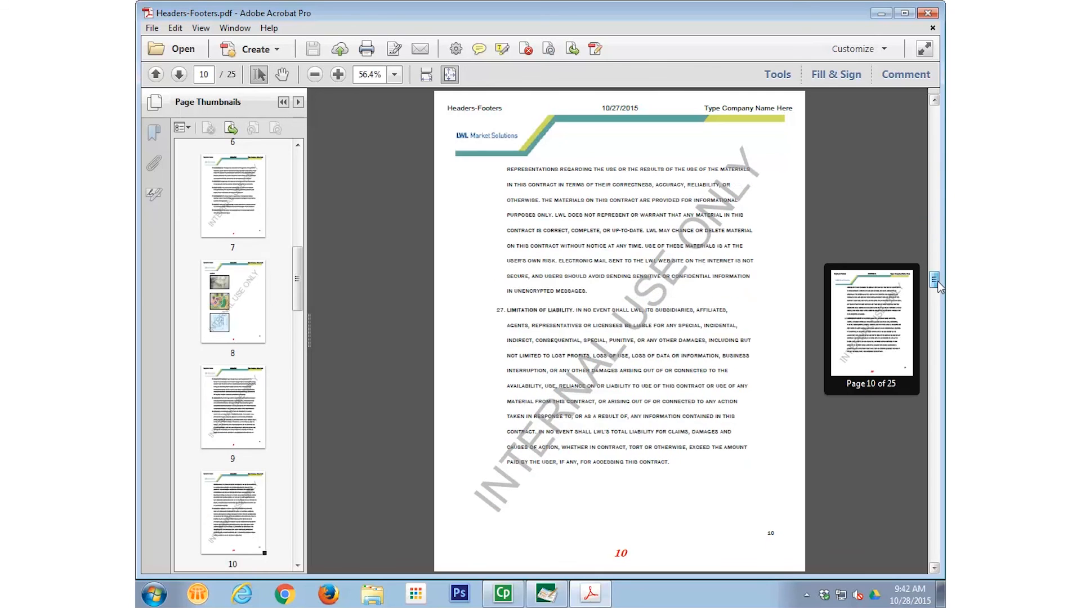
left_click_drag(936, 276, 936, 369)
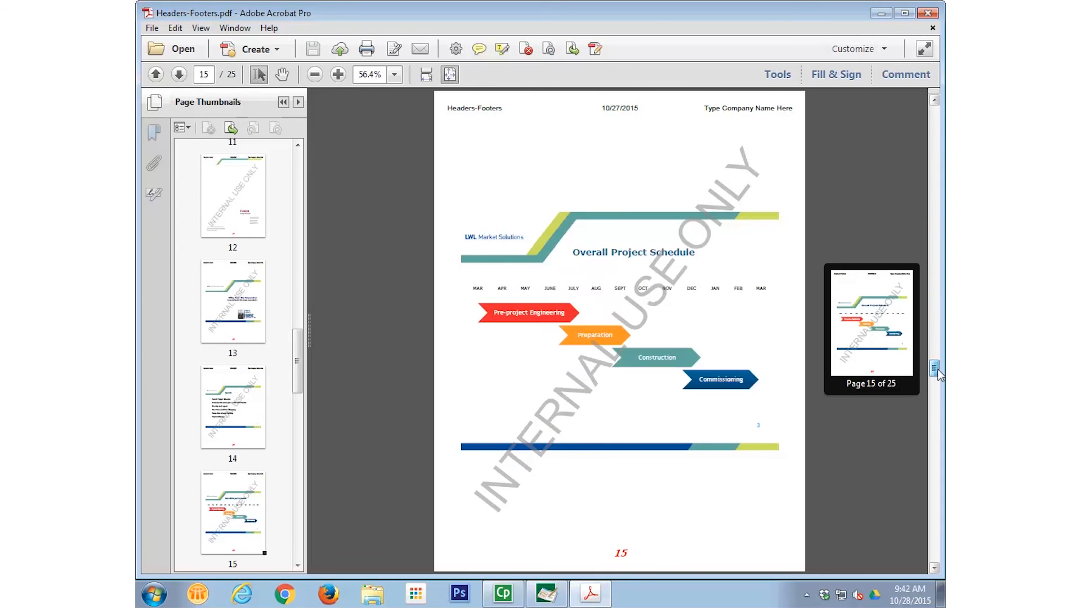